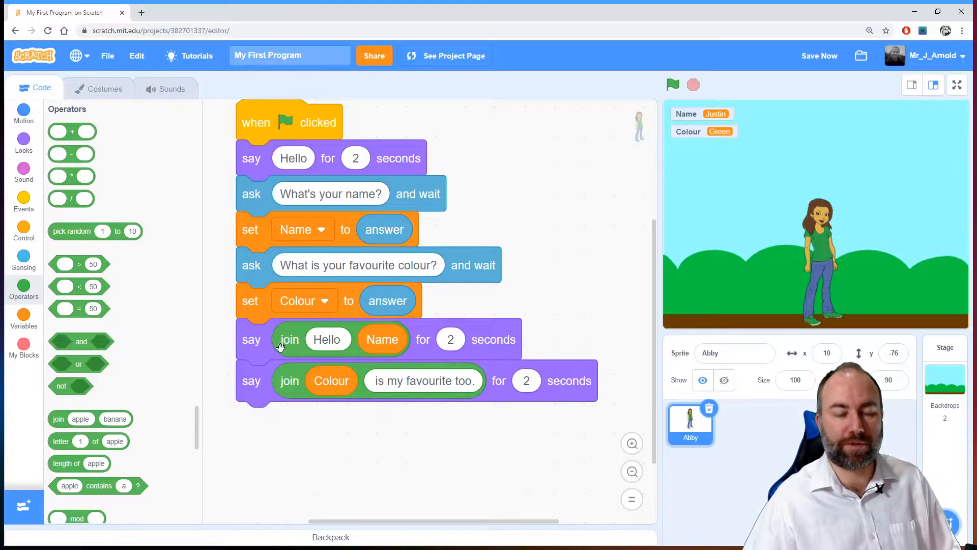
pyautogui.moveTo(288, 380)
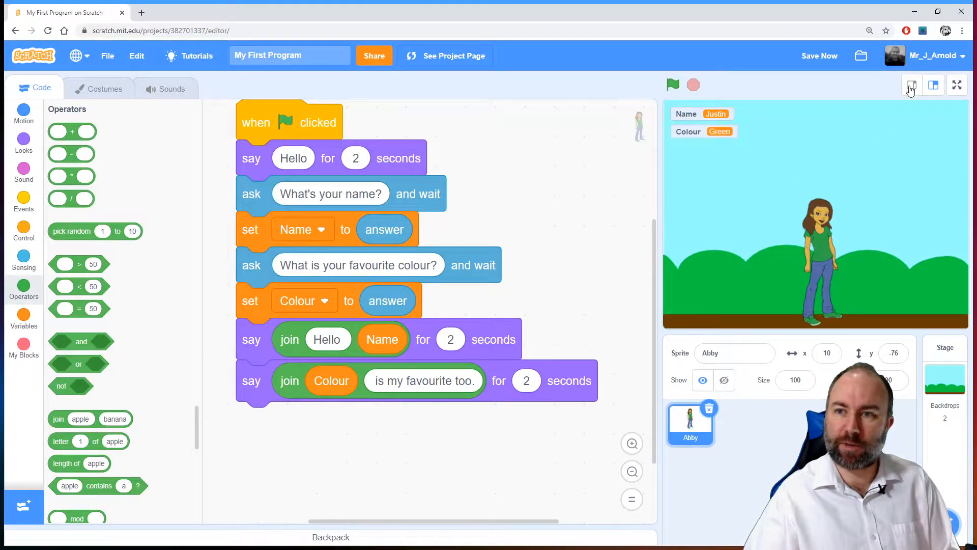
# Shrink the stage to widen the script area and attach both reply blocks to the green-flag script
pyautogui.click(910, 86)
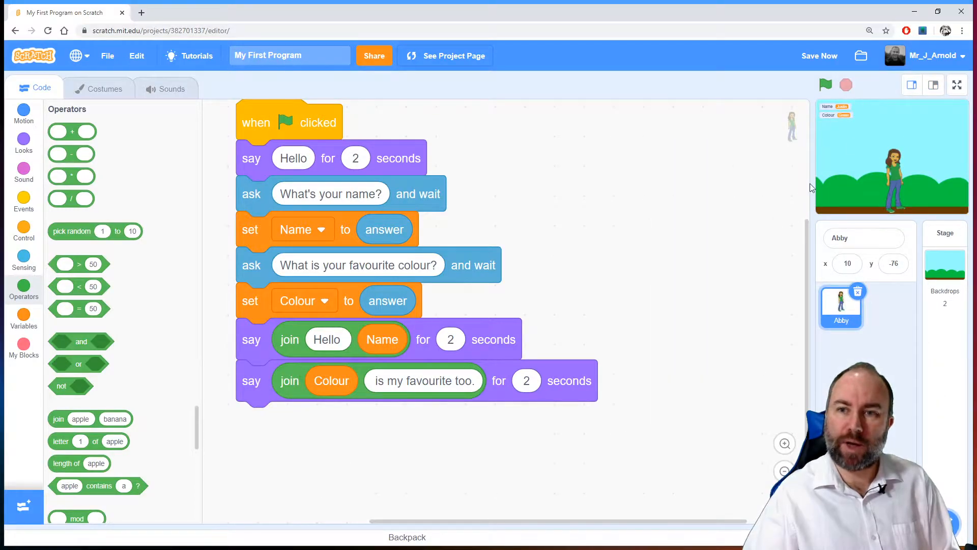
pyautogui.scroll(-3)
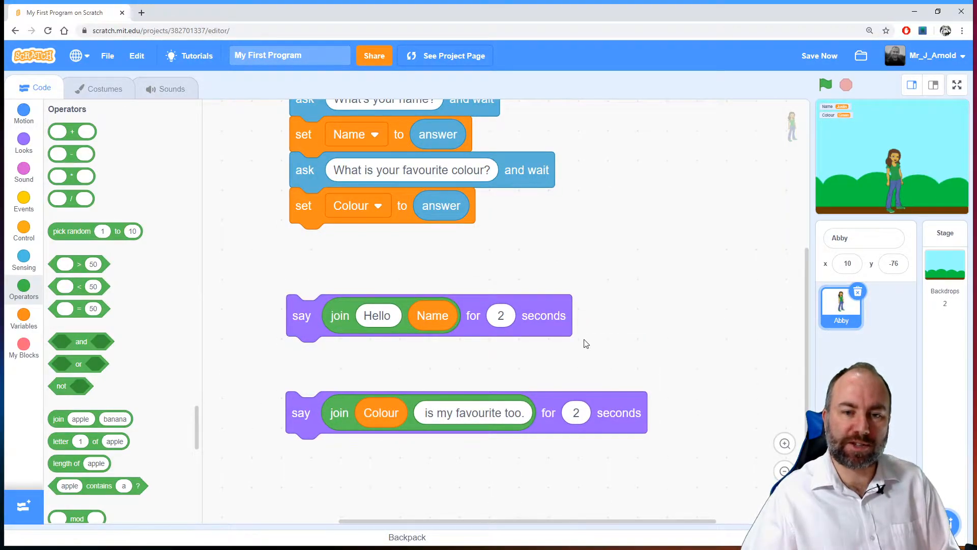
pyautogui.moveTo(262, 315)
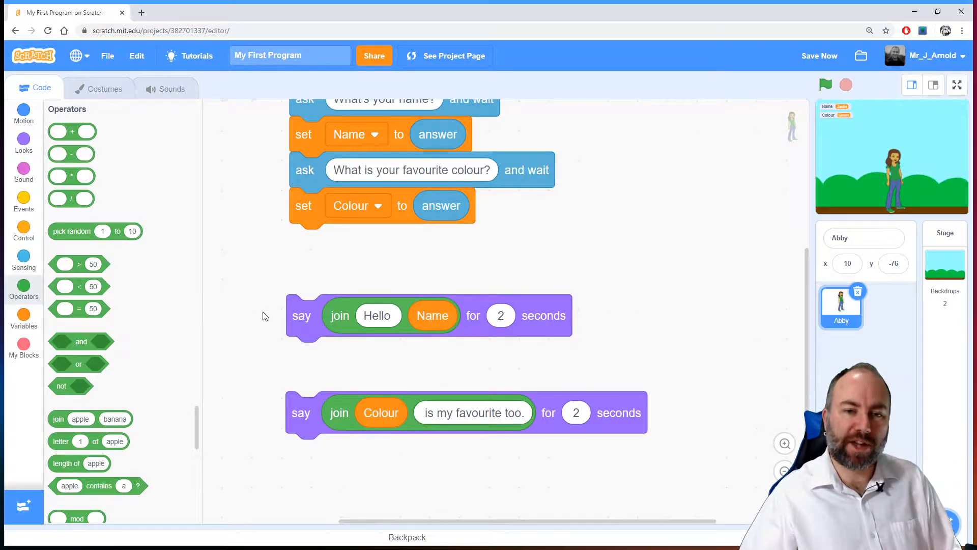
pyautogui.click(819, 54)
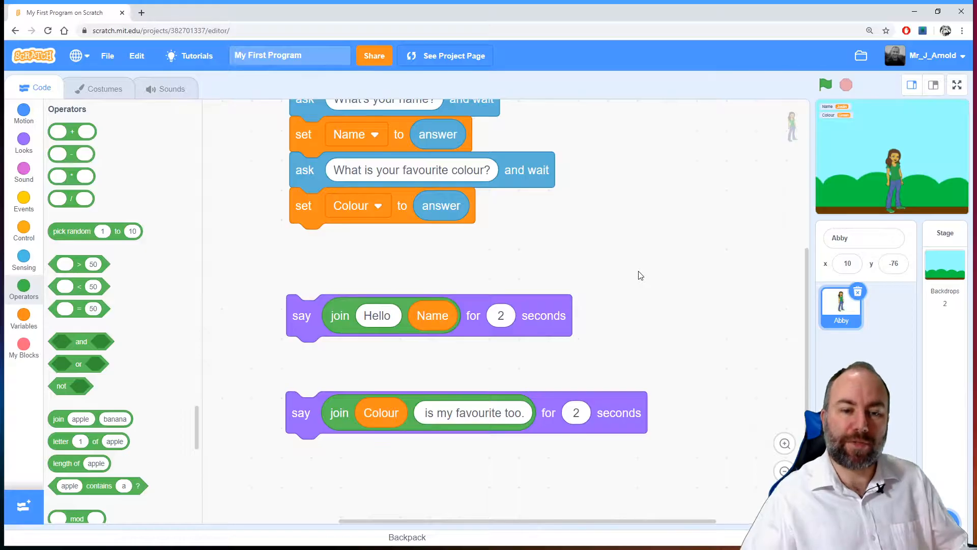
pyautogui.moveTo(394, 392)
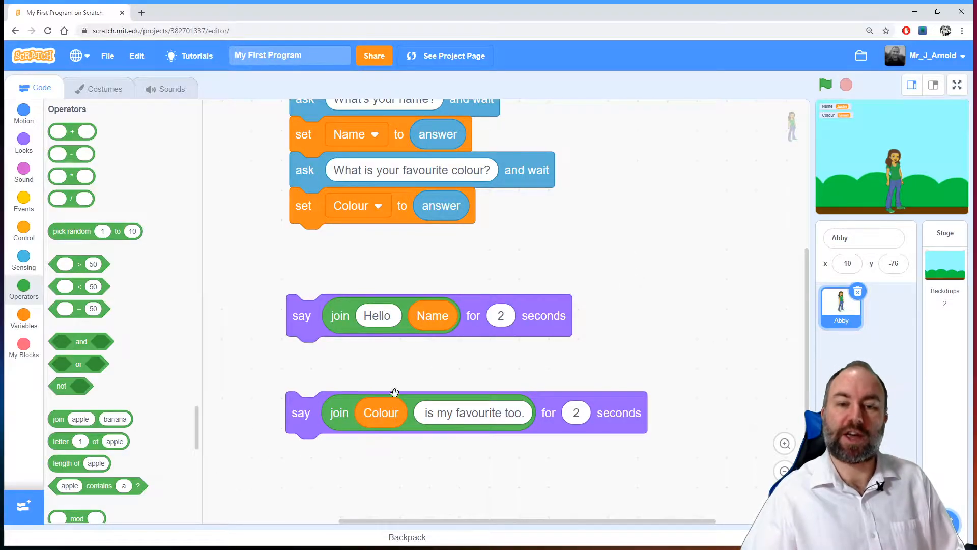
pyautogui.moveTo(737, 313)
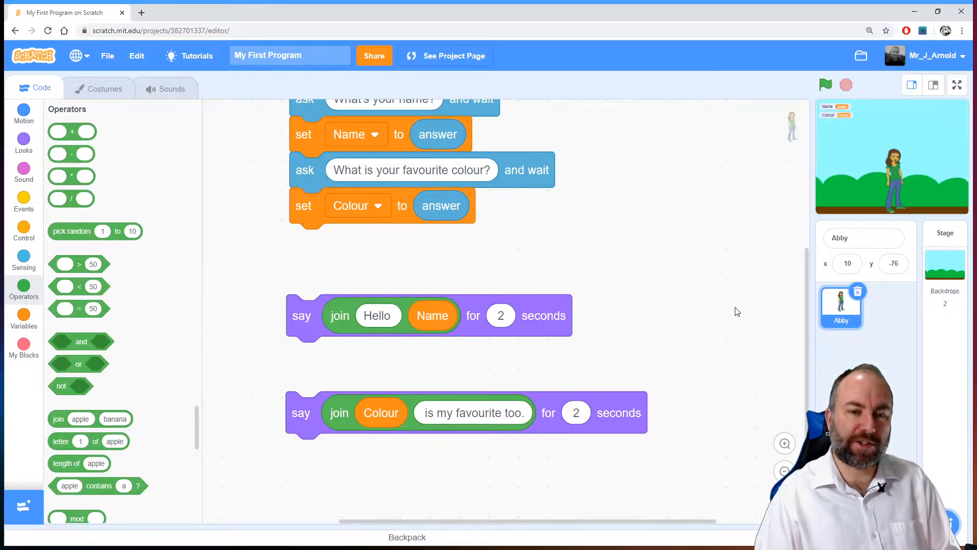
pyautogui.moveTo(273, 434)
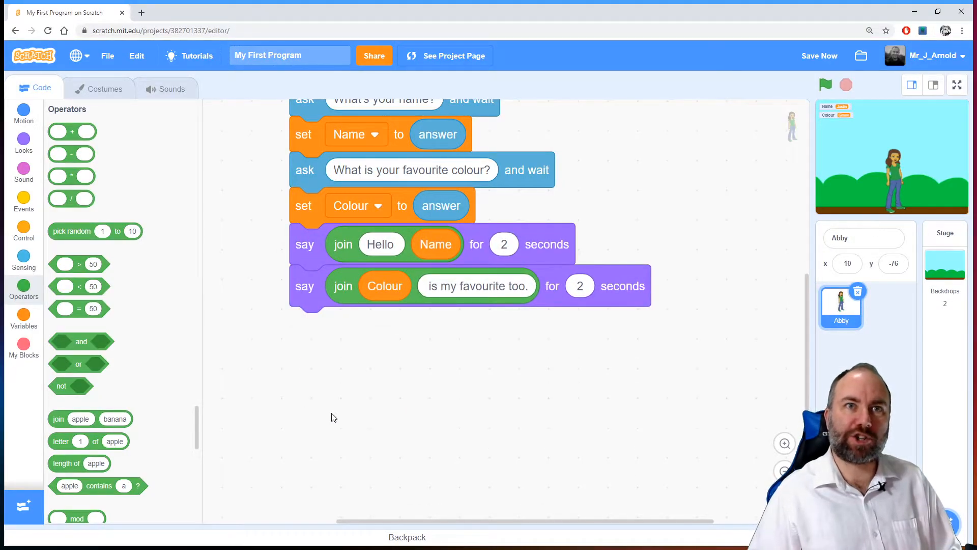
pyautogui.moveTo(383, 381)
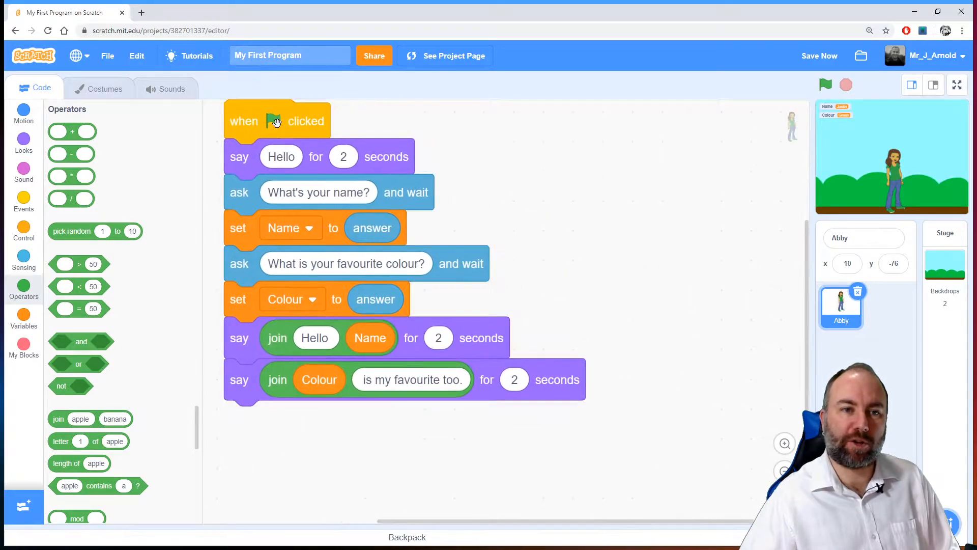
pyautogui.scroll(-3)
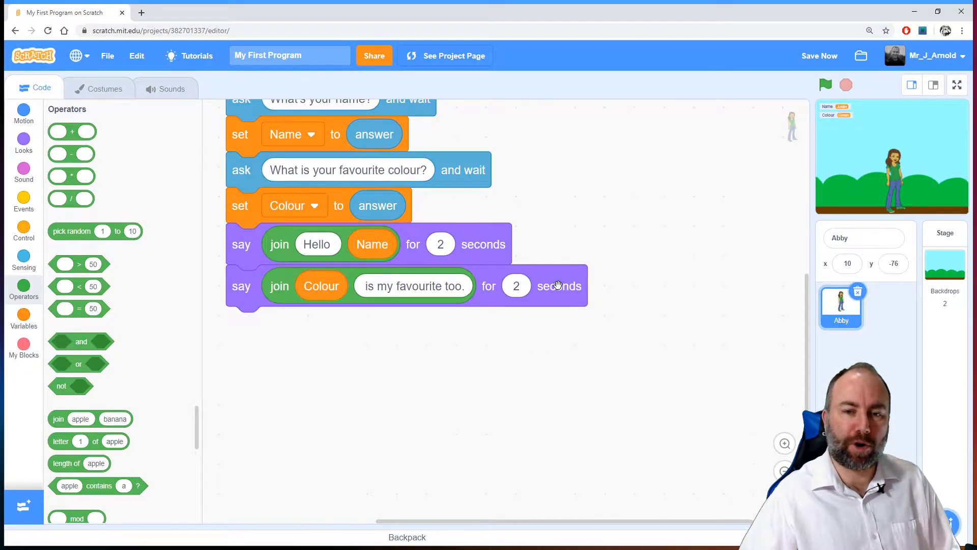
# Attach a new comment to the final say block and begin editing it
pyautogui.rightClick(559, 285)
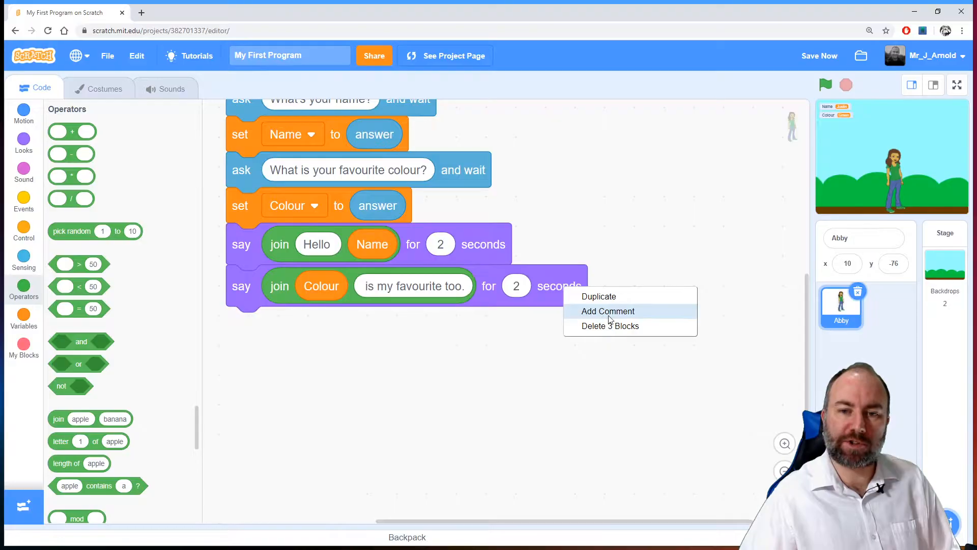
pyautogui.click(606, 312)
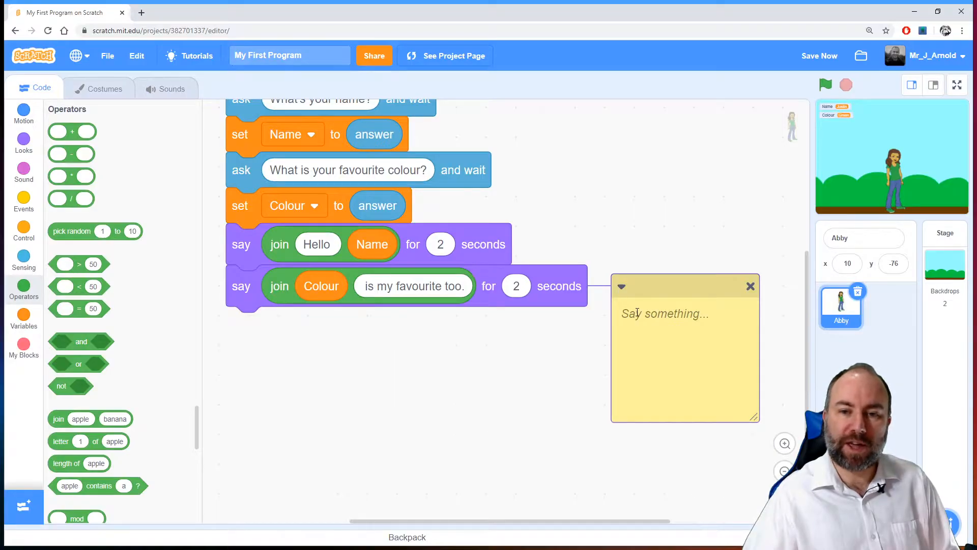
pyautogui.moveTo(679, 286)
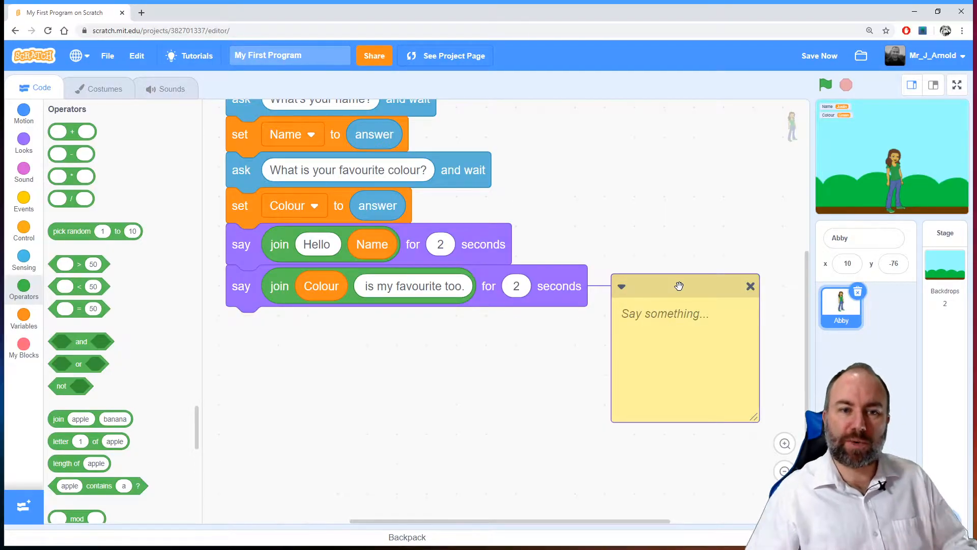
pyautogui.click(664, 314)
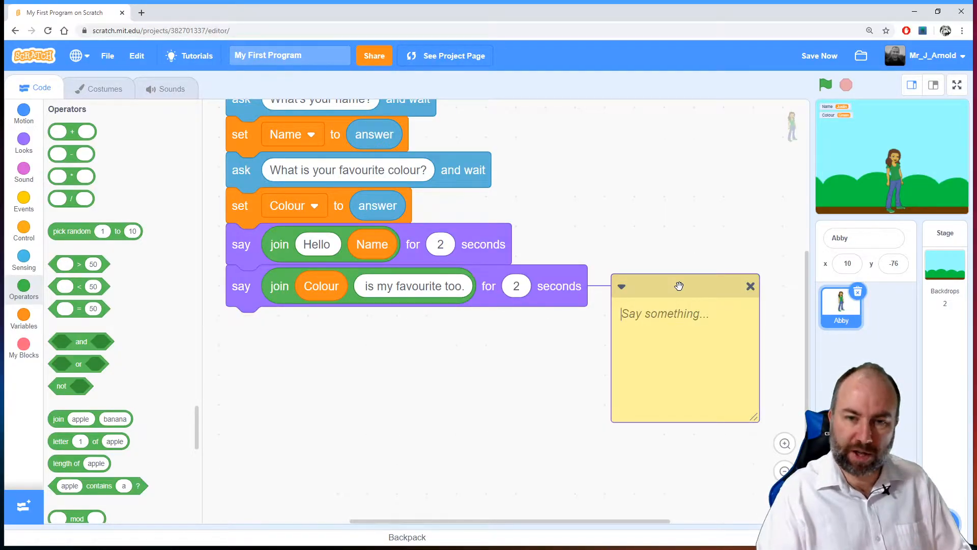
# Write the example output 'Hello Justin, green is my favourite colour too.' in the comment
pyautogui.write('Hello')
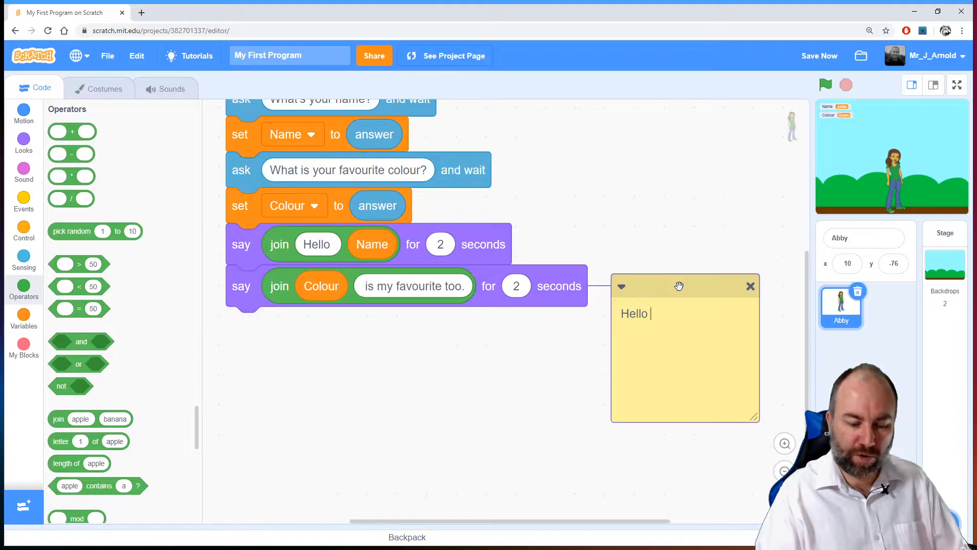
pyautogui.write('Justin')
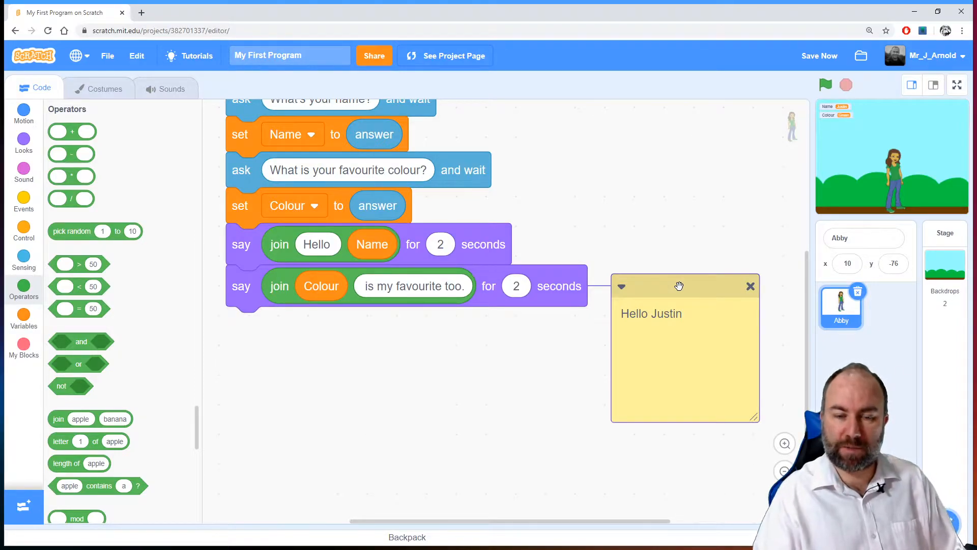
pyautogui.write(',')
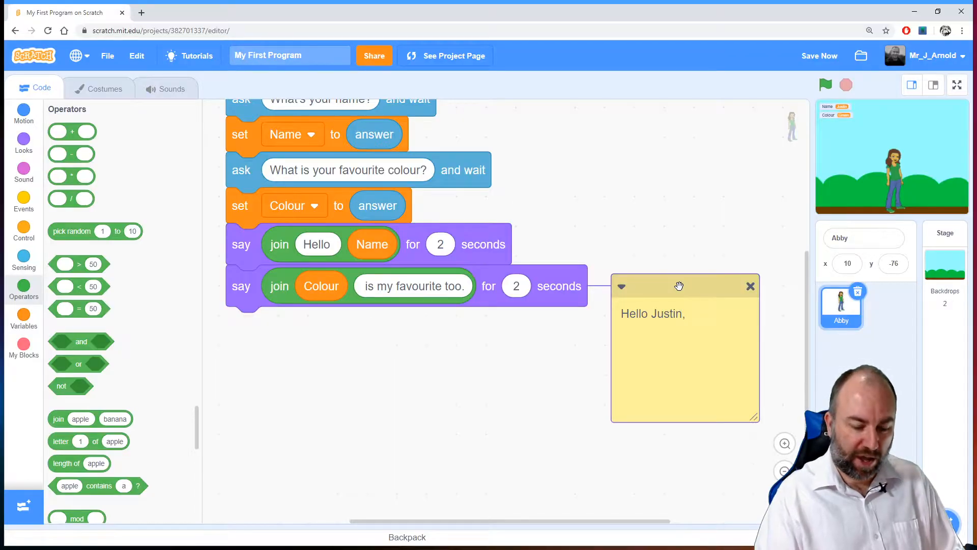
pyautogui.write('g')
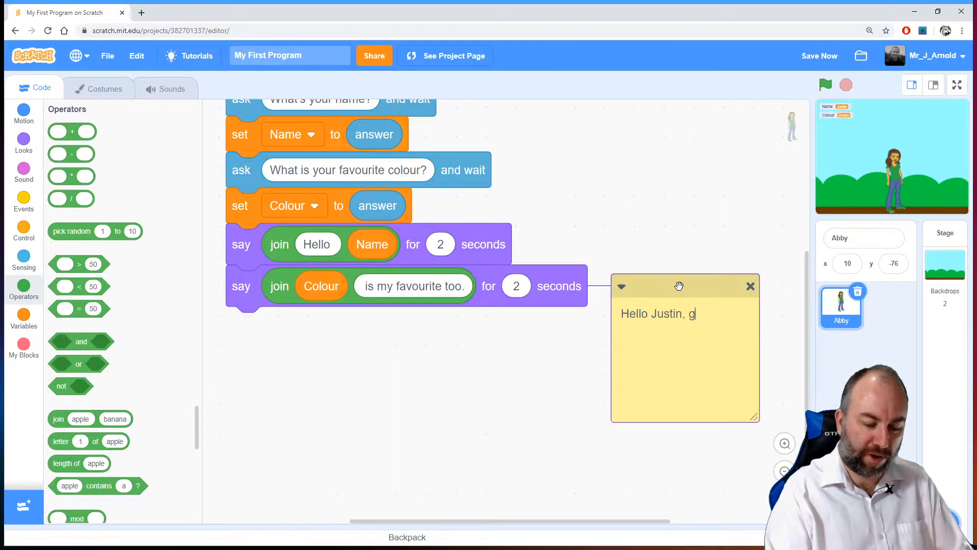
pyautogui.write('reen')
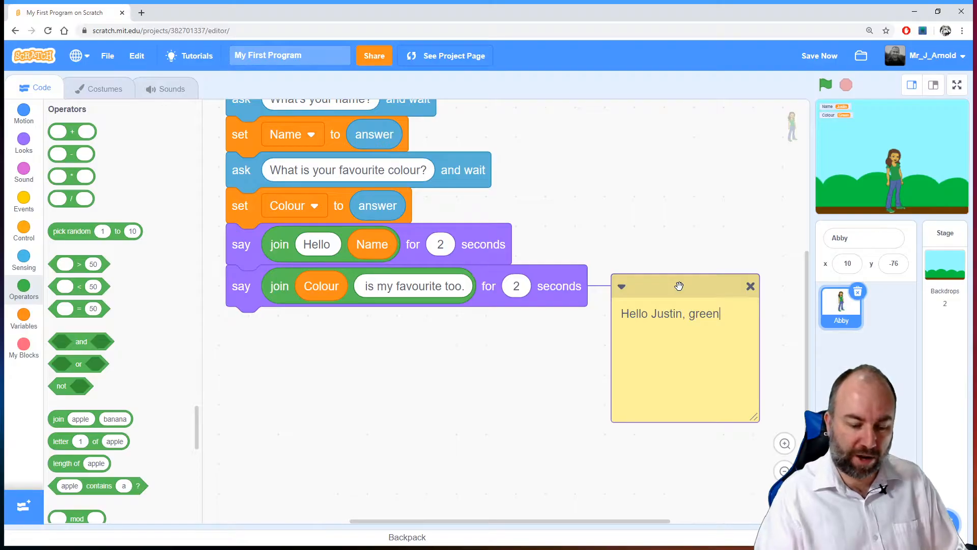
pyautogui.write('is my favo')
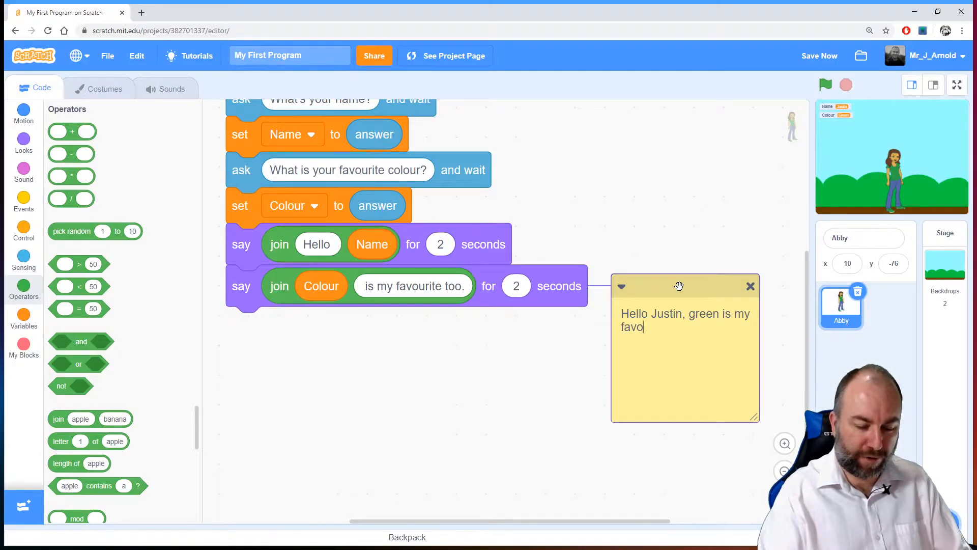
pyautogui.write('urite colour')
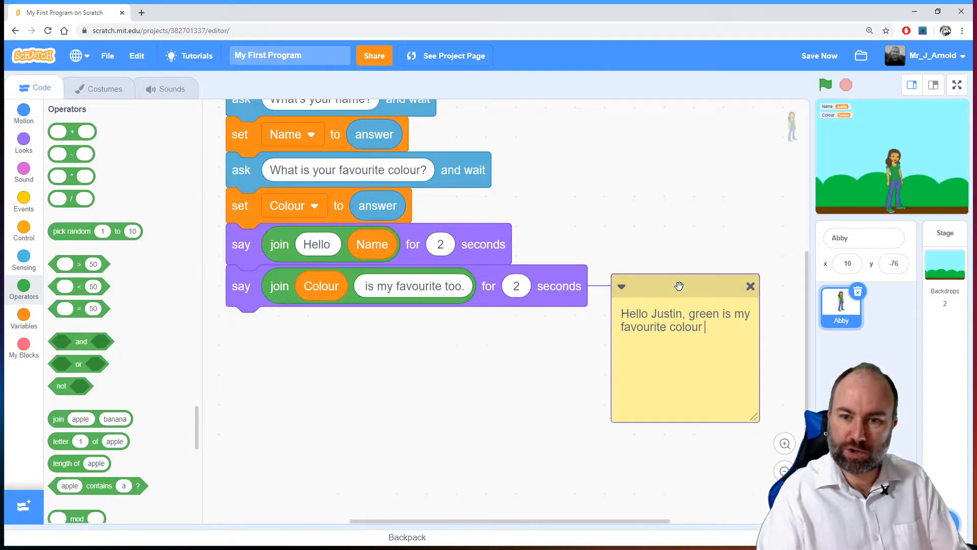
pyautogui.write('too.')
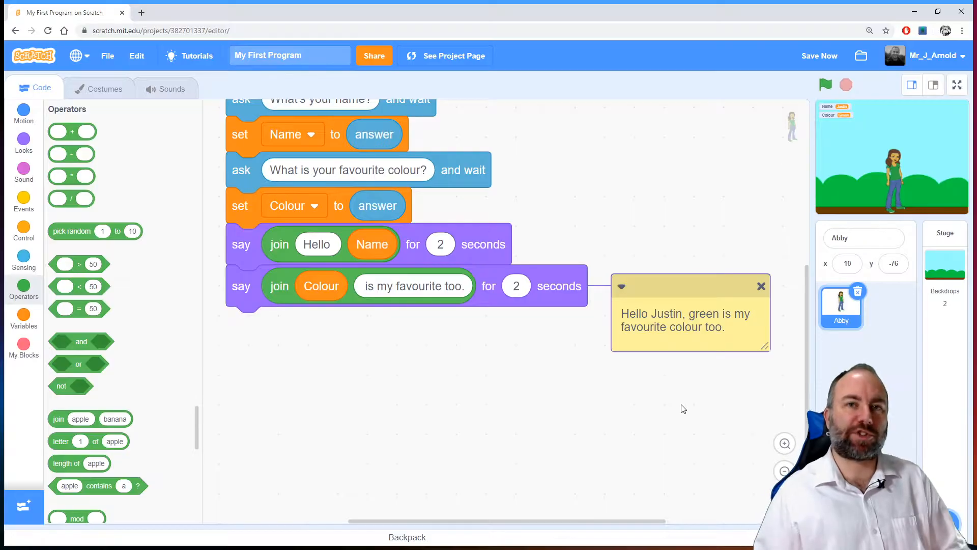
pyautogui.moveTo(665, 382)
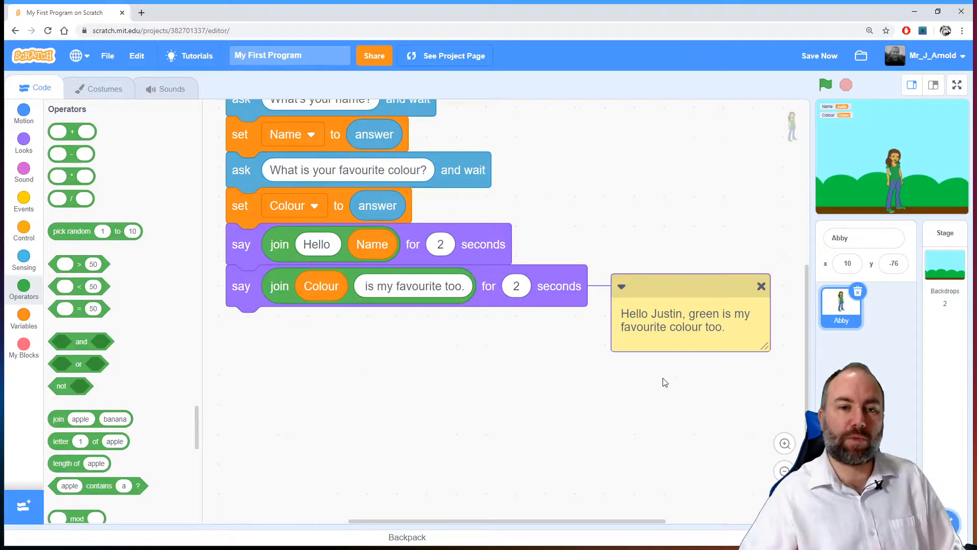
pyautogui.moveTo(332, 356)
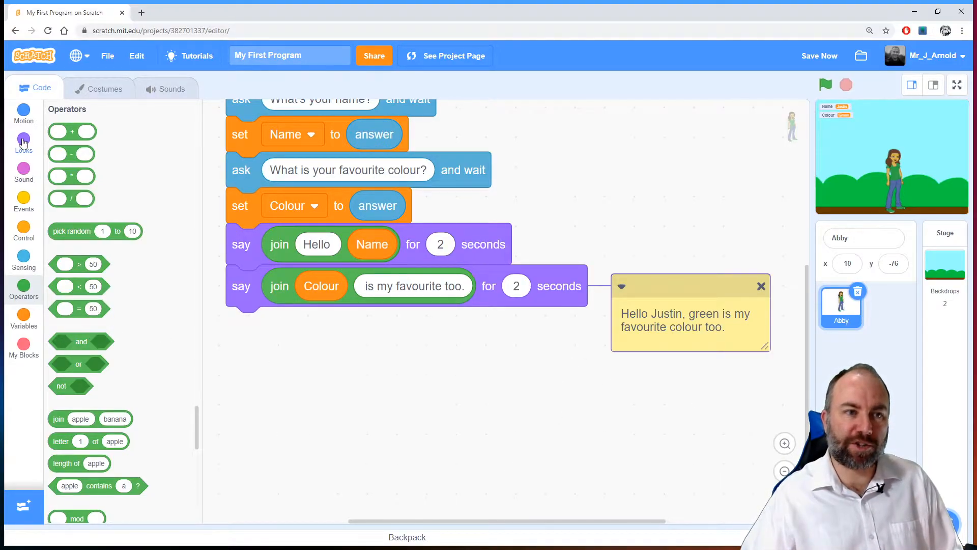
# Drag out a say Hello! for 2 seconds block, a loose join block, and the Name and Colour reporters
pyautogui.click(23, 135)
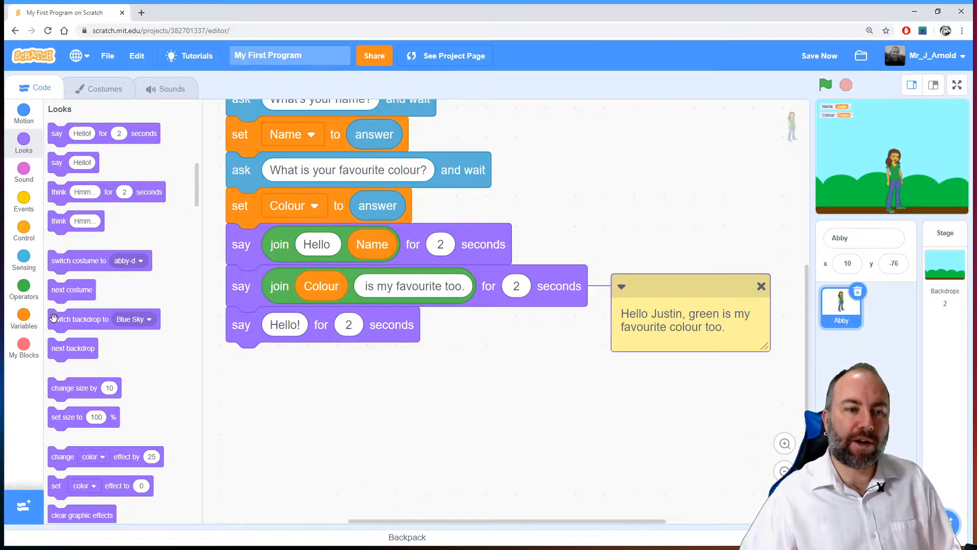
pyautogui.click(23, 287)
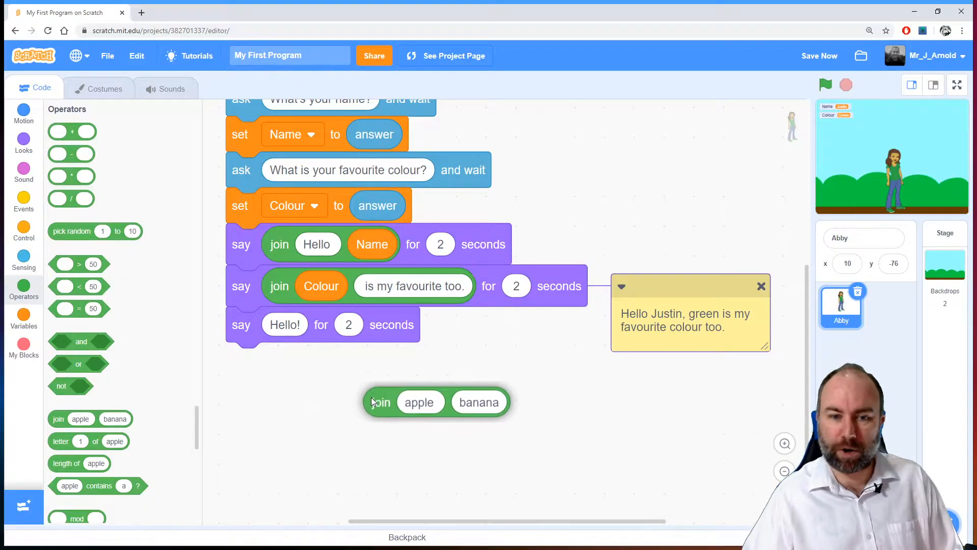
pyautogui.moveTo(494, 462)
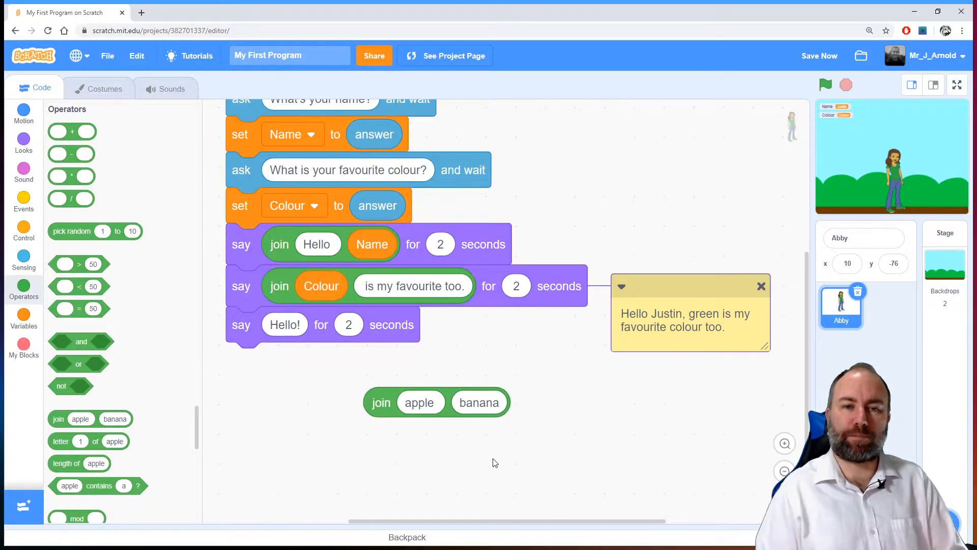
pyautogui.moveTo(380, 402)
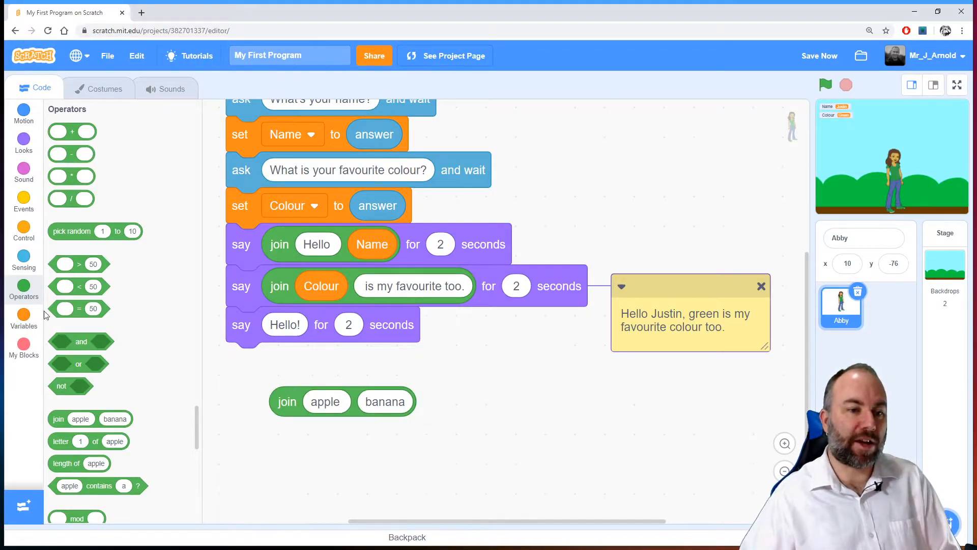
pyautogui.click(24, 319)
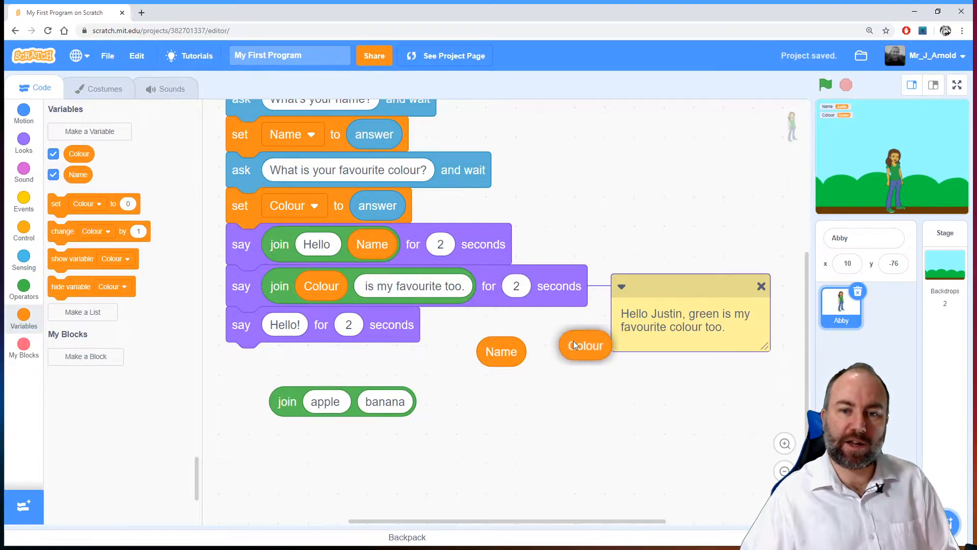
pyautogui.click(23, 287)
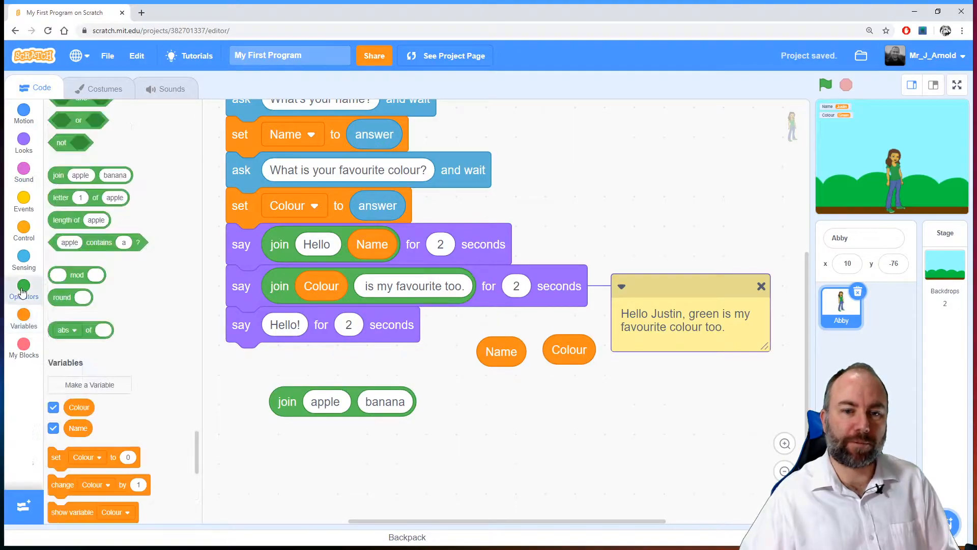
pyautogui.click(24, 288)
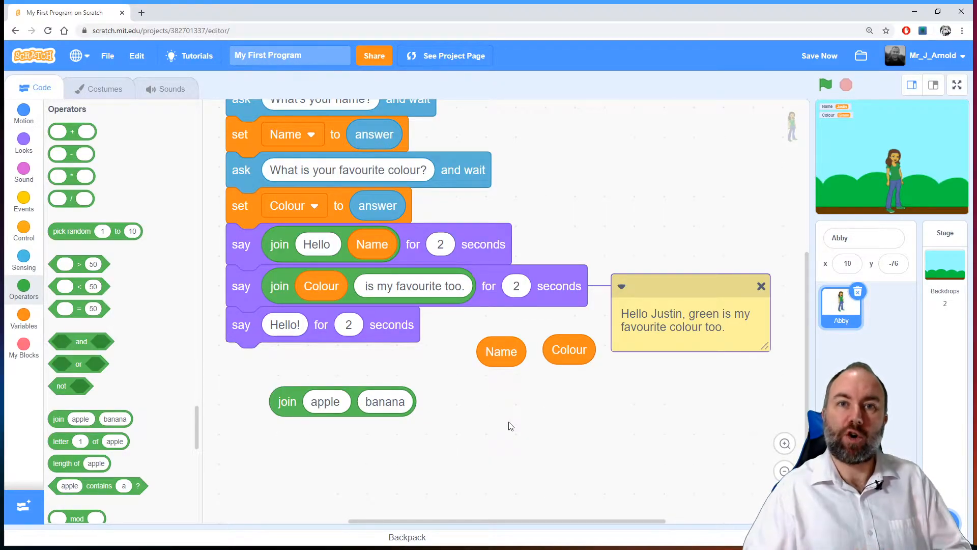
pyautogui.moveTo(263, 399)
pyautogui.write('Hello')
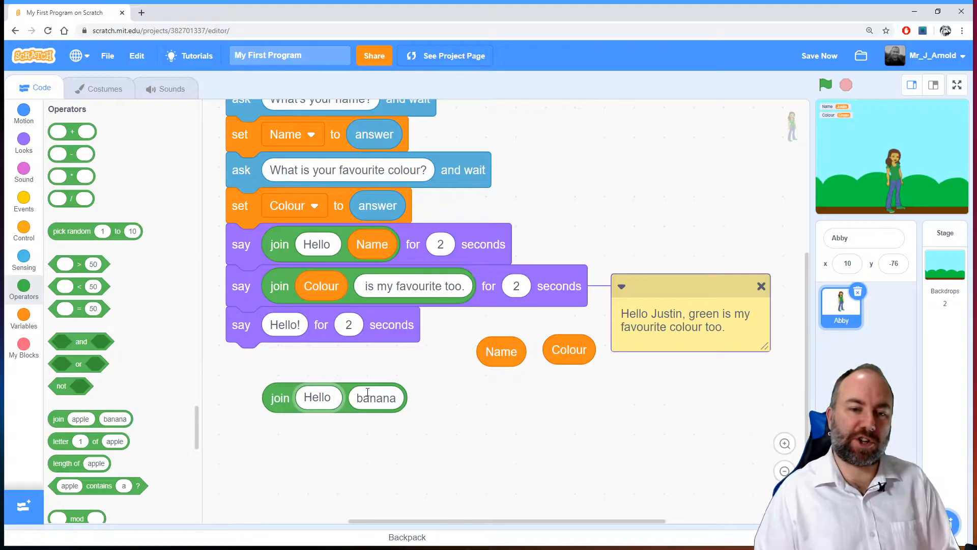
# Make the loose join read Hello joined with the Name variable
pyautogui.click(317, 398)
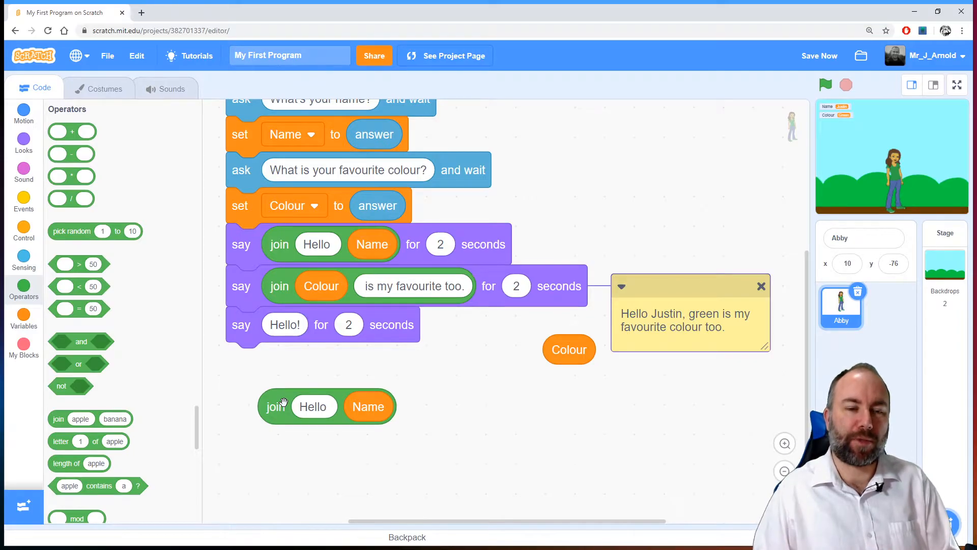
pyautogui.moveTo(109, 386)
pyautogui.write(',')
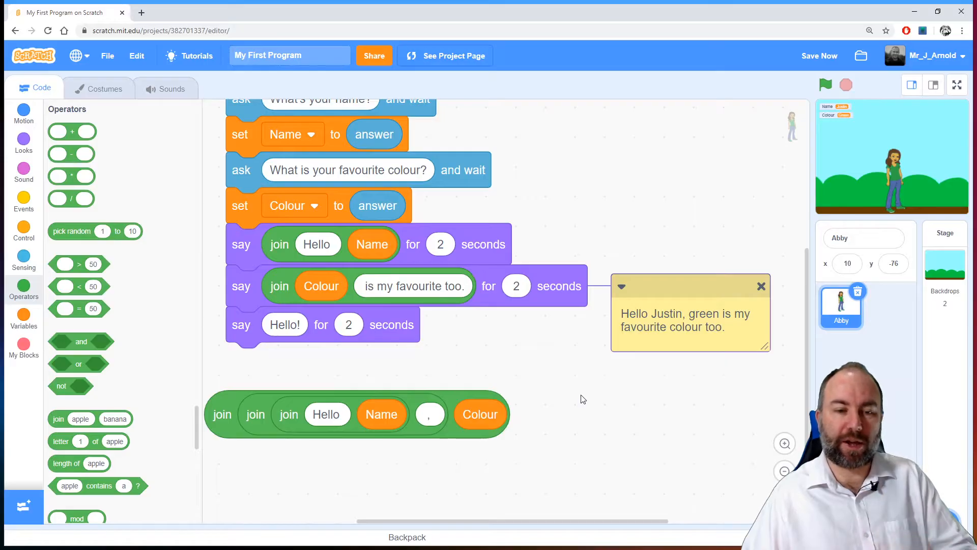
pyautogui.moveTo(550, 406)
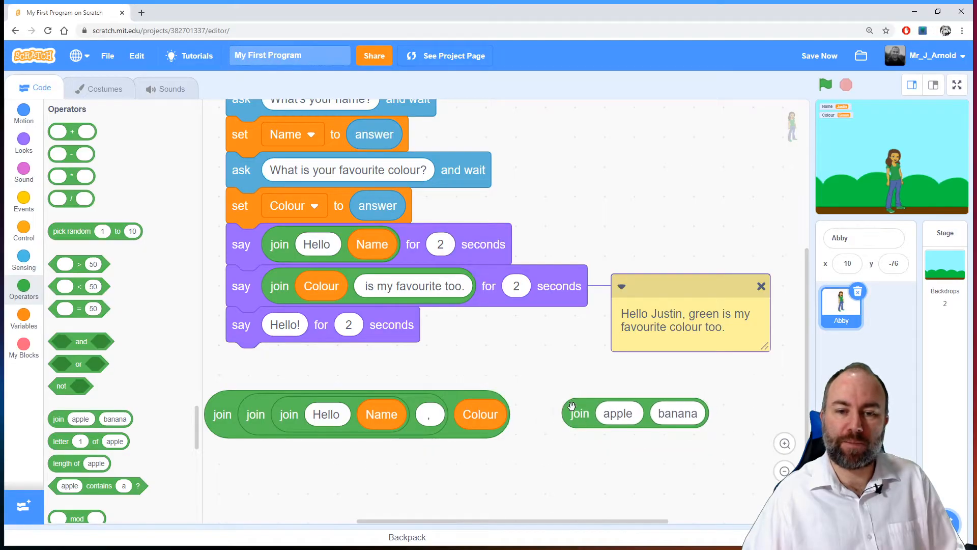
pyautogui.moveTo(452, 461)
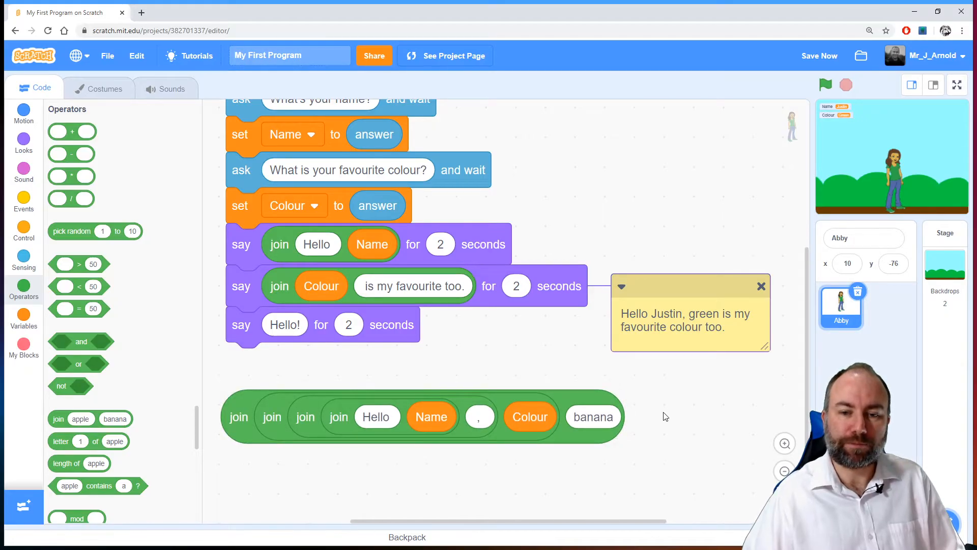
# Replace banana with 'is my favourite colour too.' in the outer join and collapse the example note
pyautogui.click(592, 416)
pyautogui.write('is my favourite colour too.')
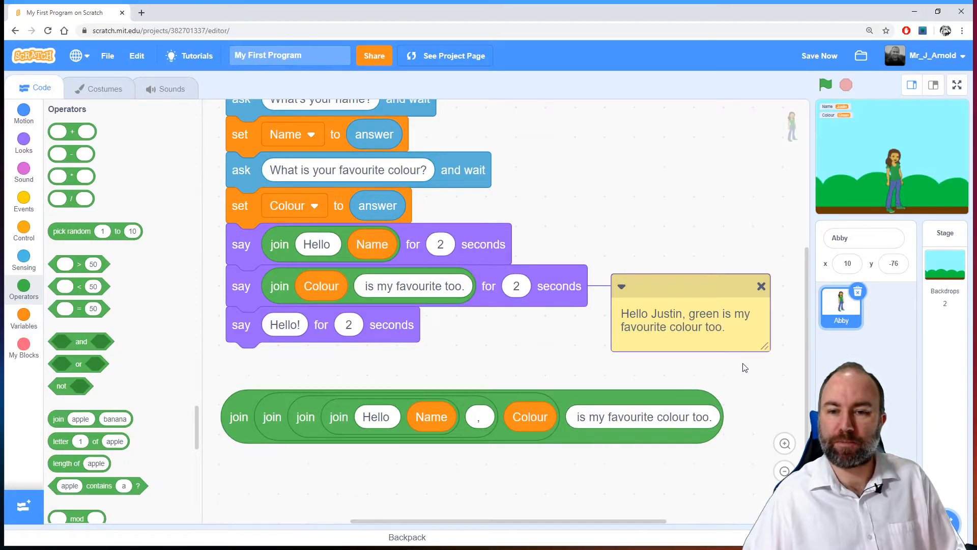
pyautogui.click(621, 286)
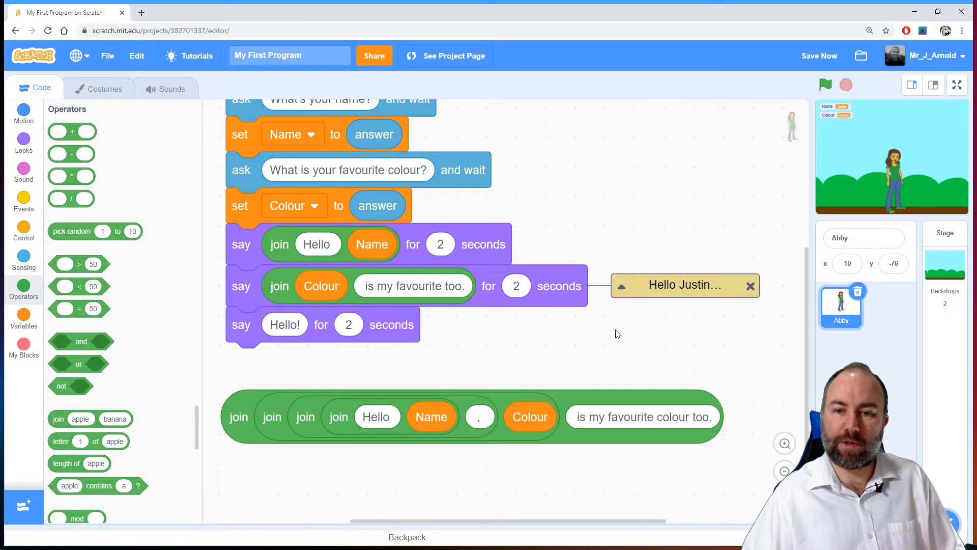
pyautogui.moveTo(452, 366)
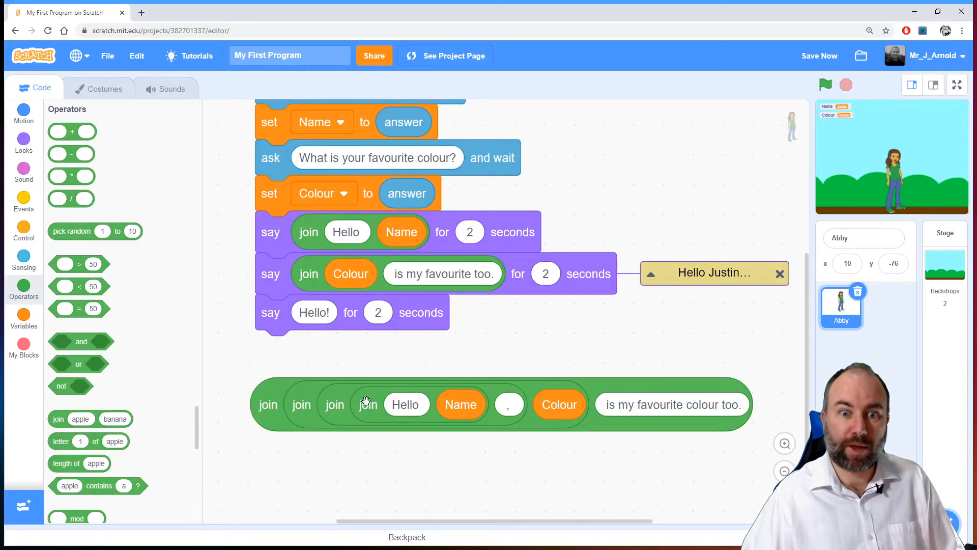
pyautogui.moveTo(446, 406)
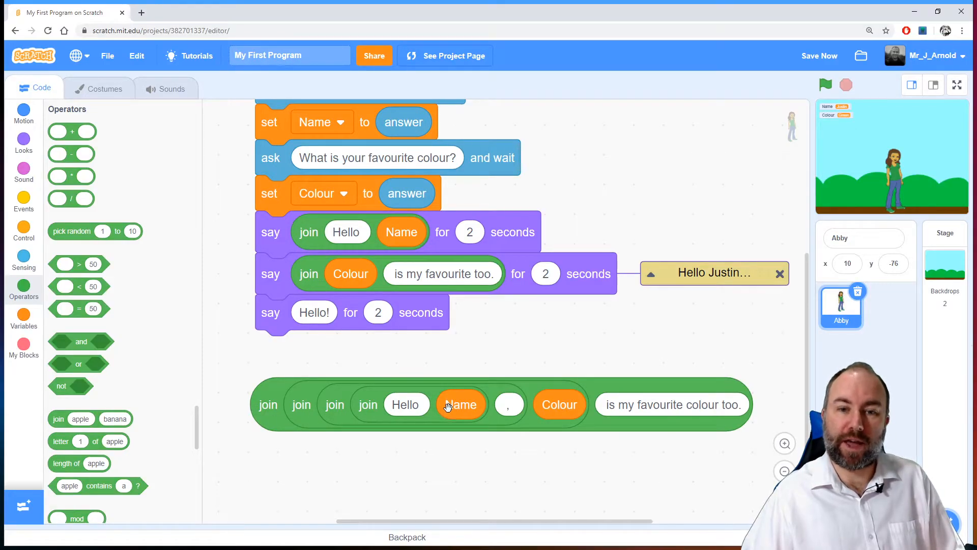
pyautogui.moveTo(520, 415)
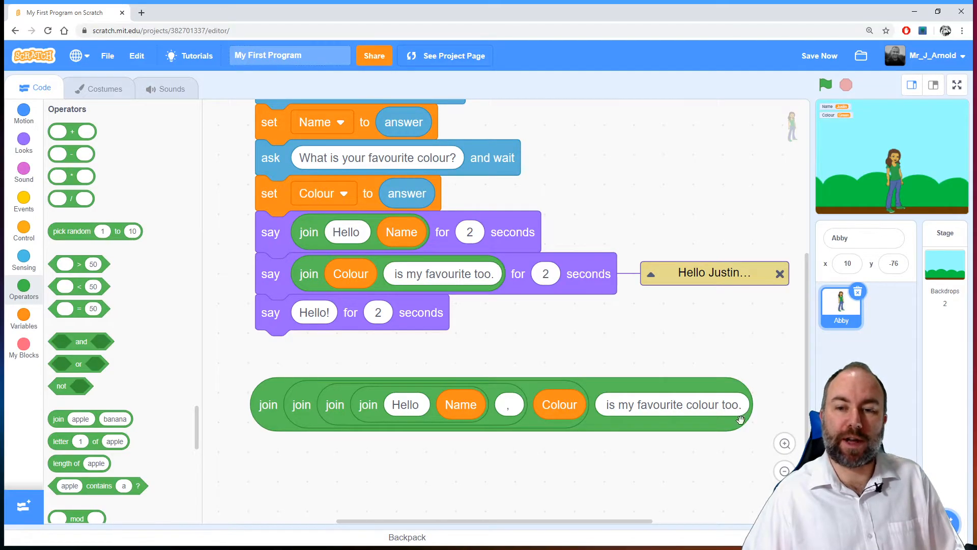
pyautogui.moveTo(318, 410)
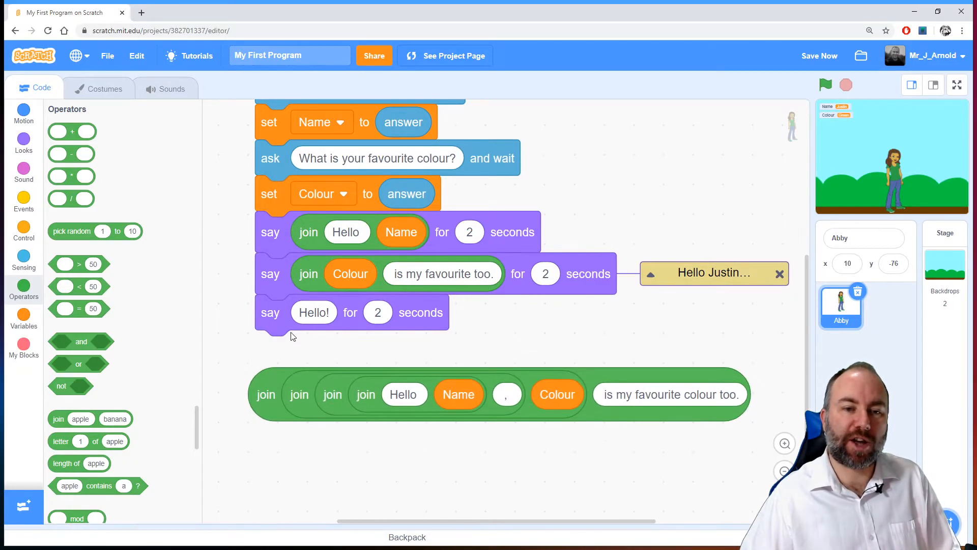
# Detach the Hello! say block from the script to hold the nested join expression
pyautogui.click(314, 313)
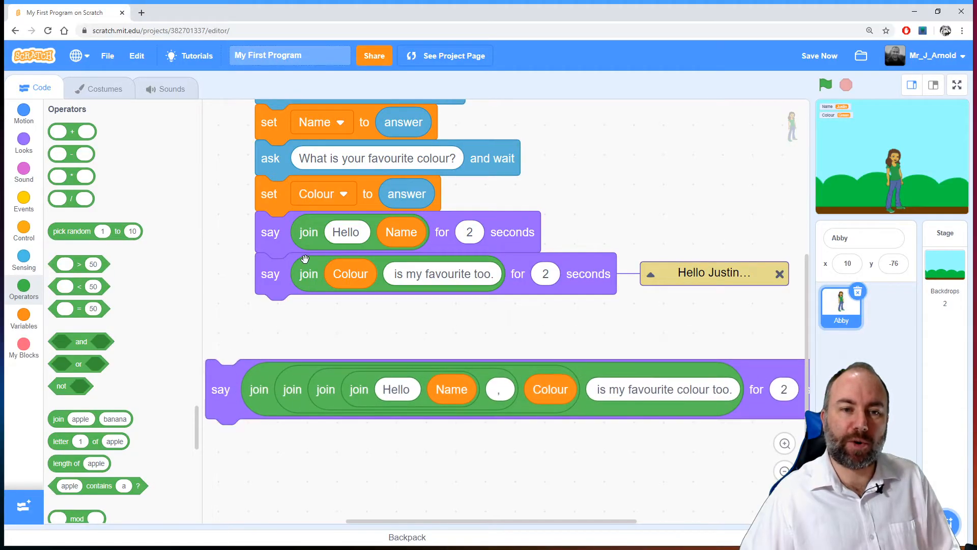
pyautogui.moveTo(299, 259)
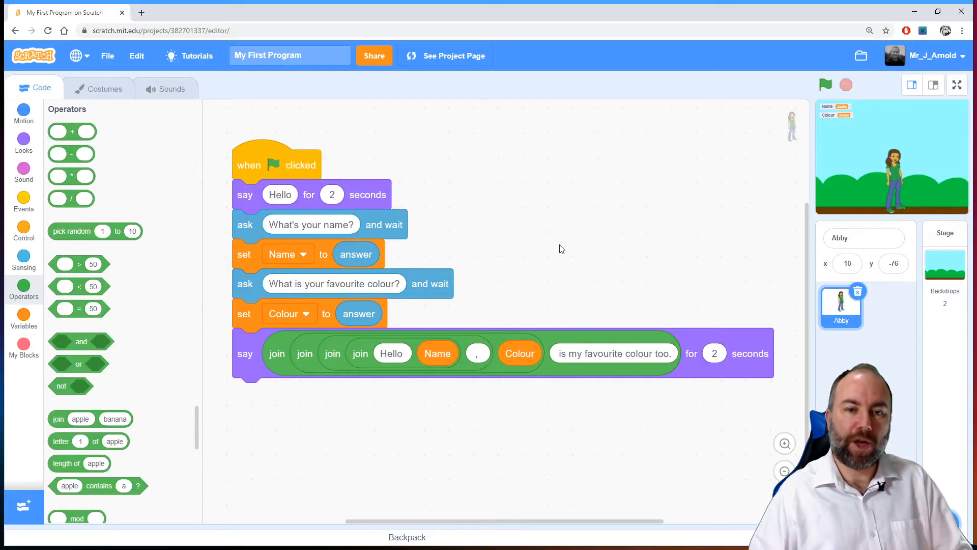
pyautogui.moveTo(406, 340)
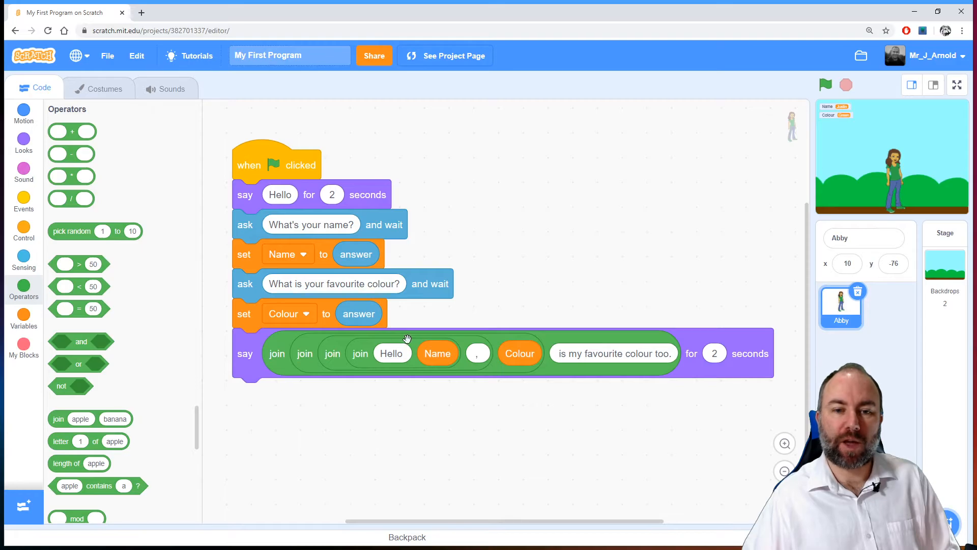
pyautogui.moveTo(475, 353)
pyautogui.write('5')
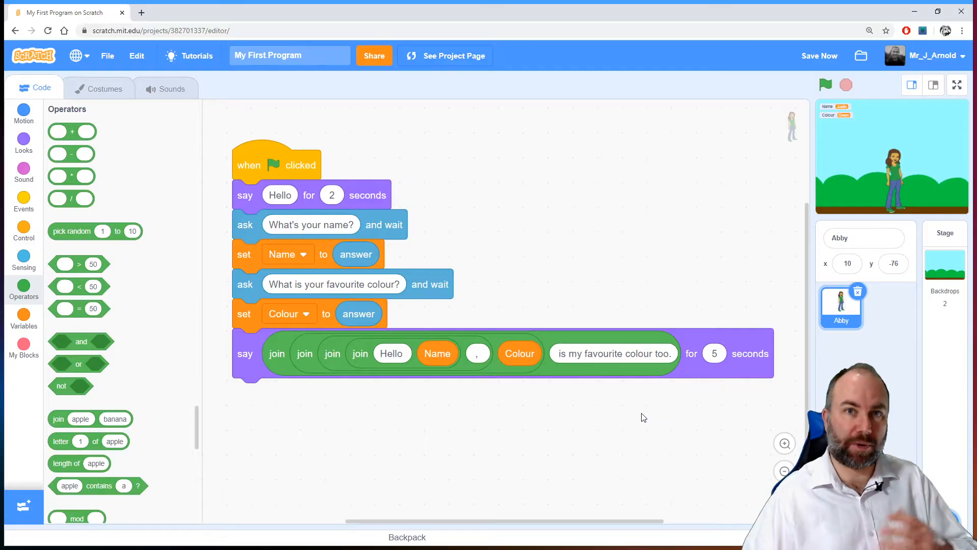
pyautogui.moveTo(573, 235)
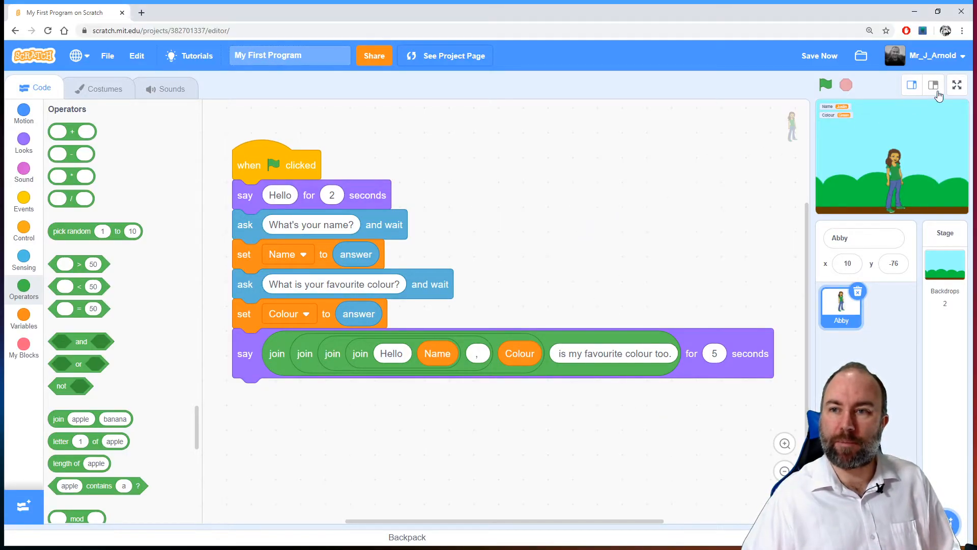
# Run the project full screen, answering Jack for the name and Blue for the colour
pyautogui.click(957, 84)
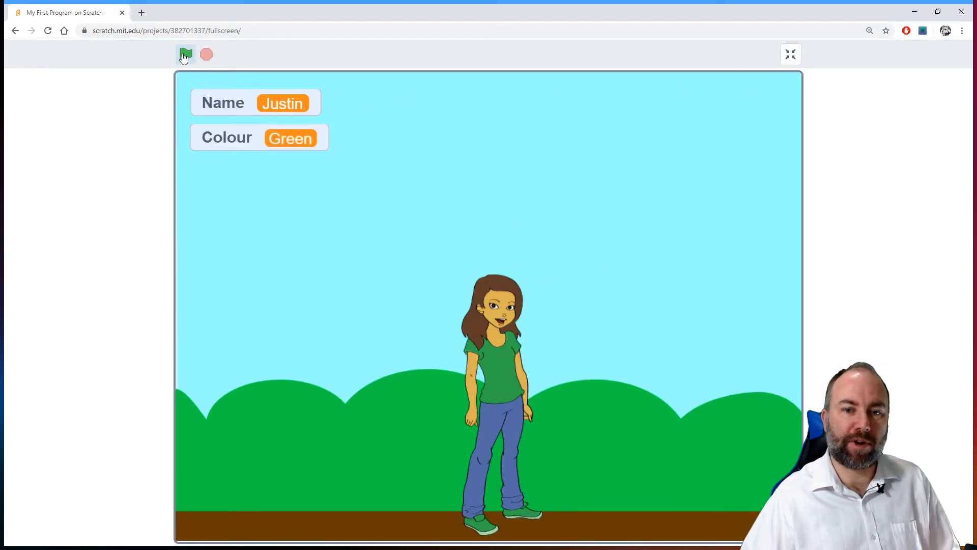
pyautogui.click(185, 54)
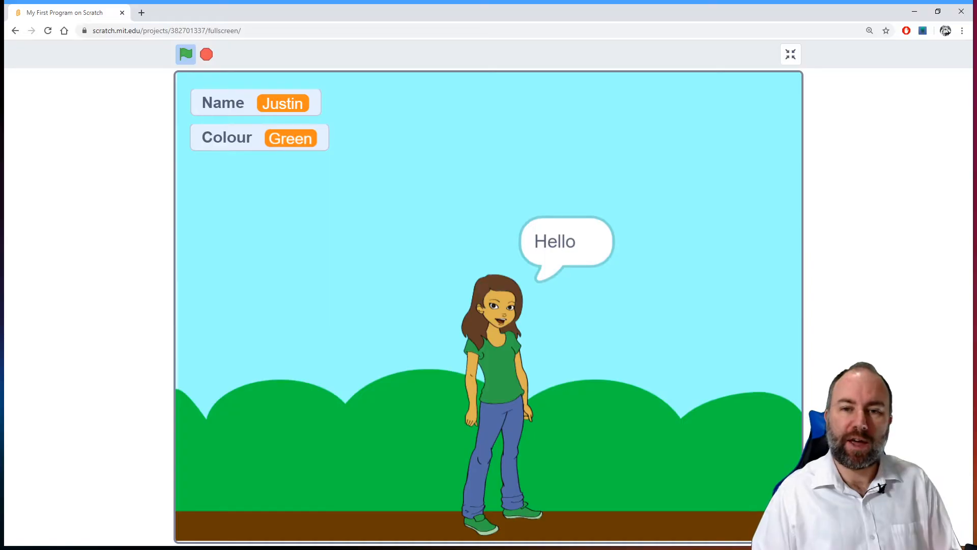
pyautogui.click(185, 54)
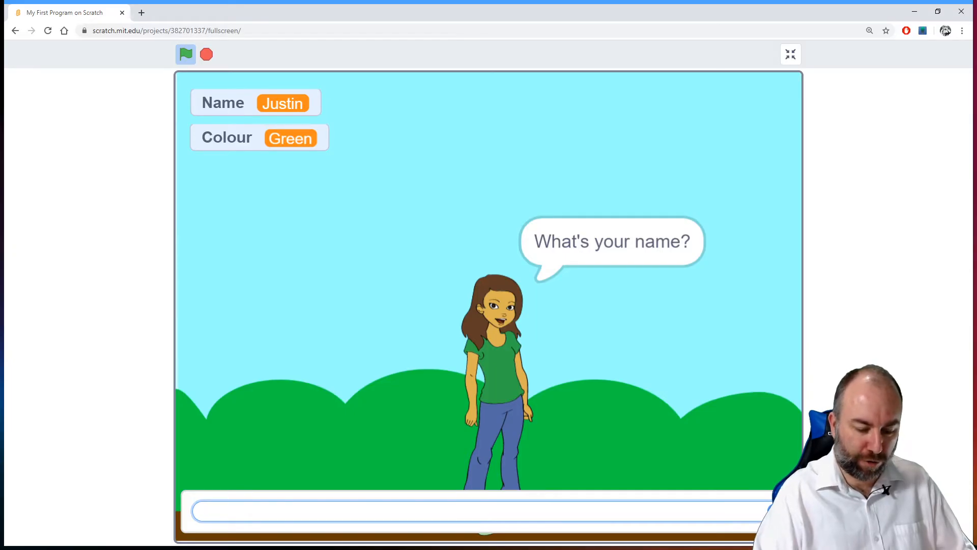
pyautogui.write('Jack')
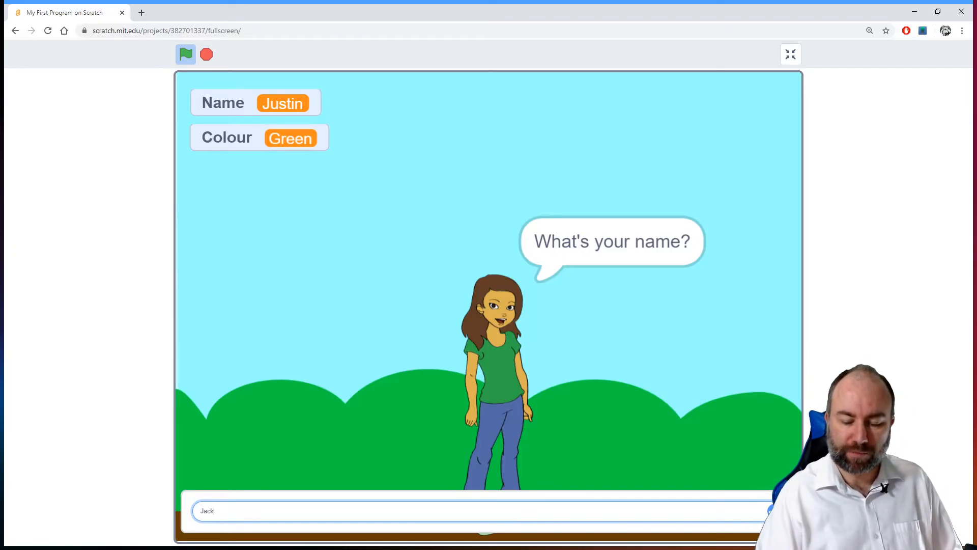
pyautogui.press('Return')
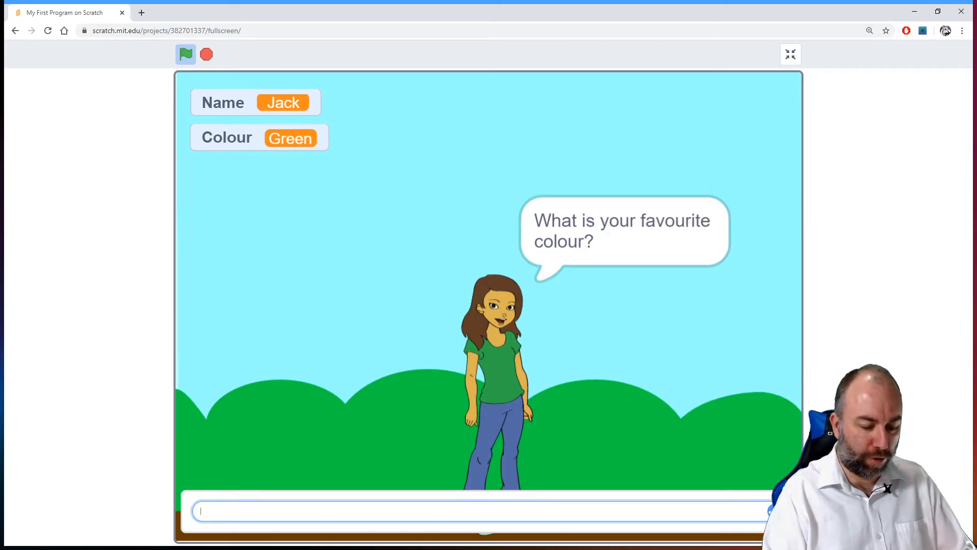
pyautogui.write('Blue')
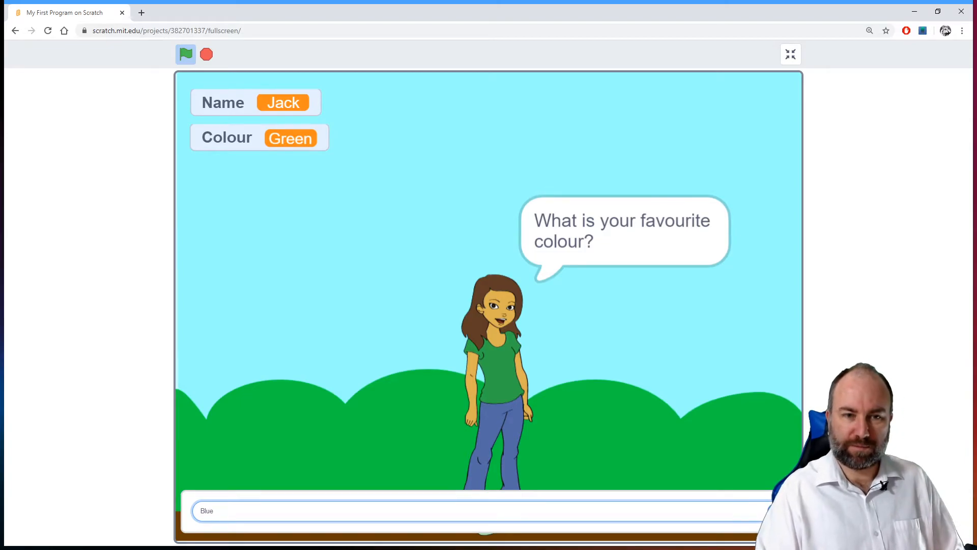
pyautogui.press('Return')
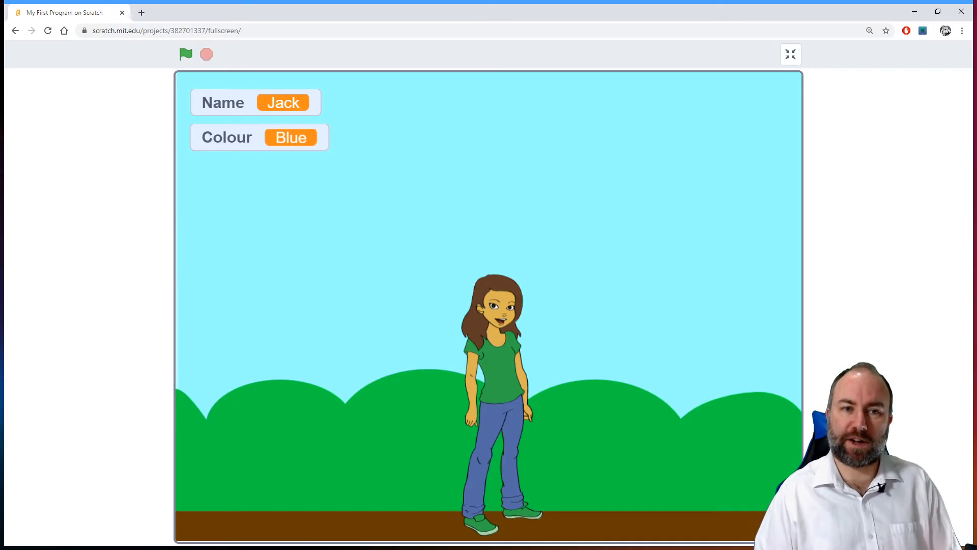
pyautogui.moveTo(224, 73)
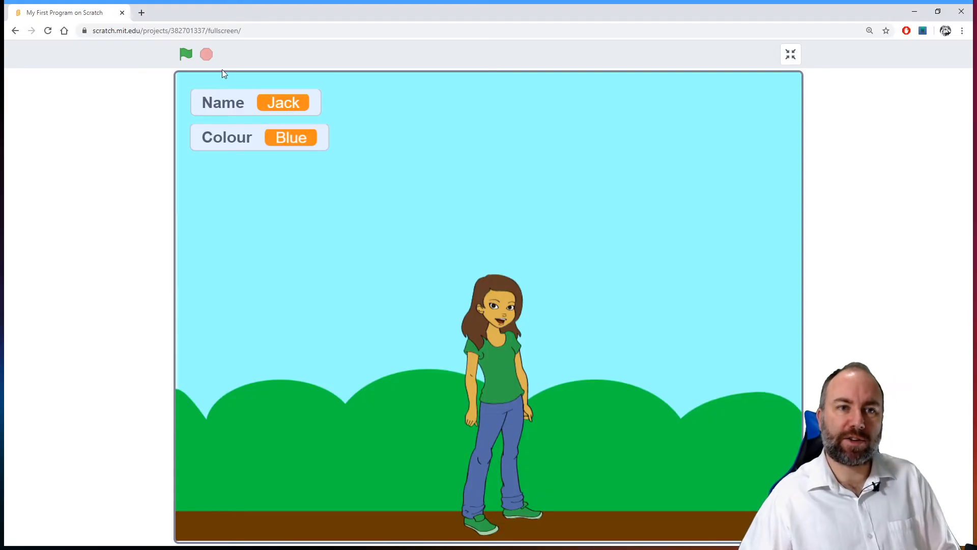
# Run the project again, answering Becky for the name and purple for the colour
pyautogui.click(185, 54)
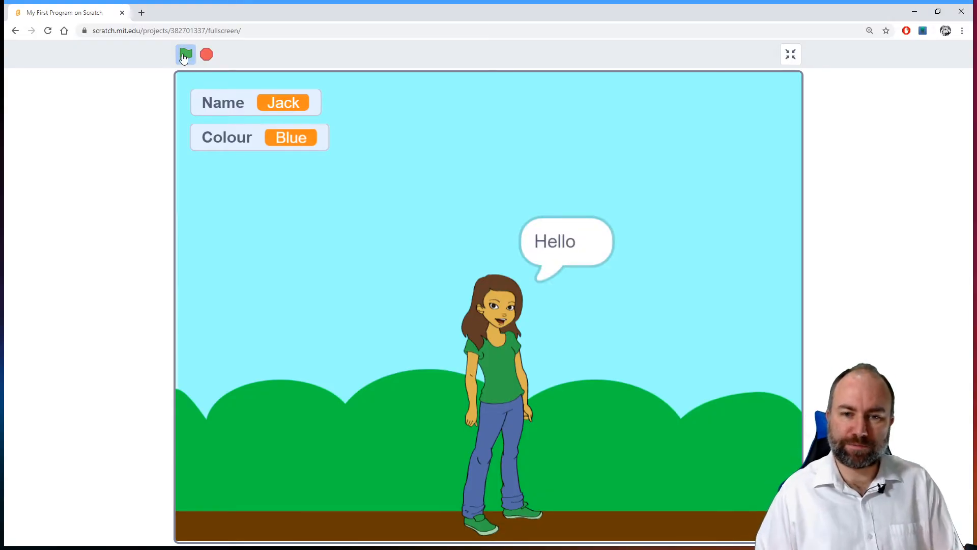
pyautogui.click(185, 54)
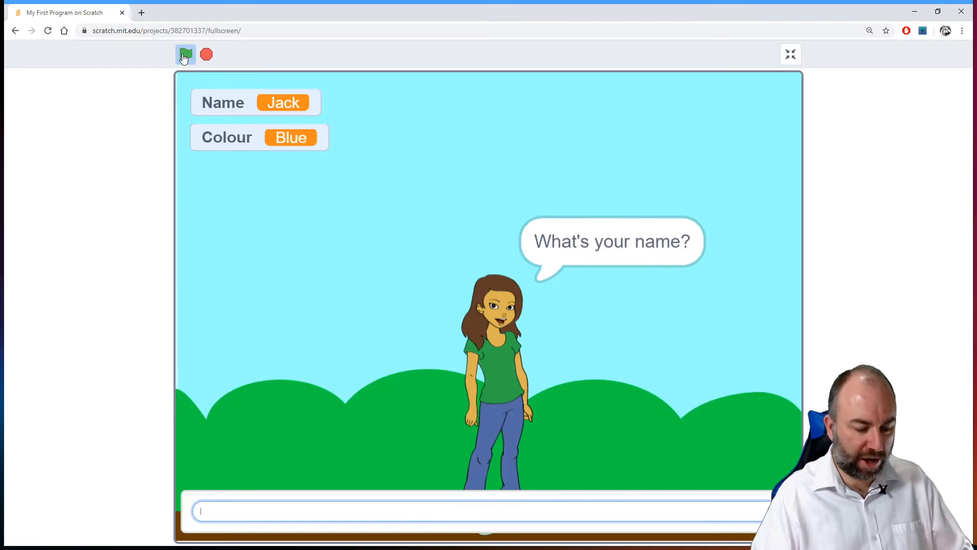
pyautogui.write('Becky')
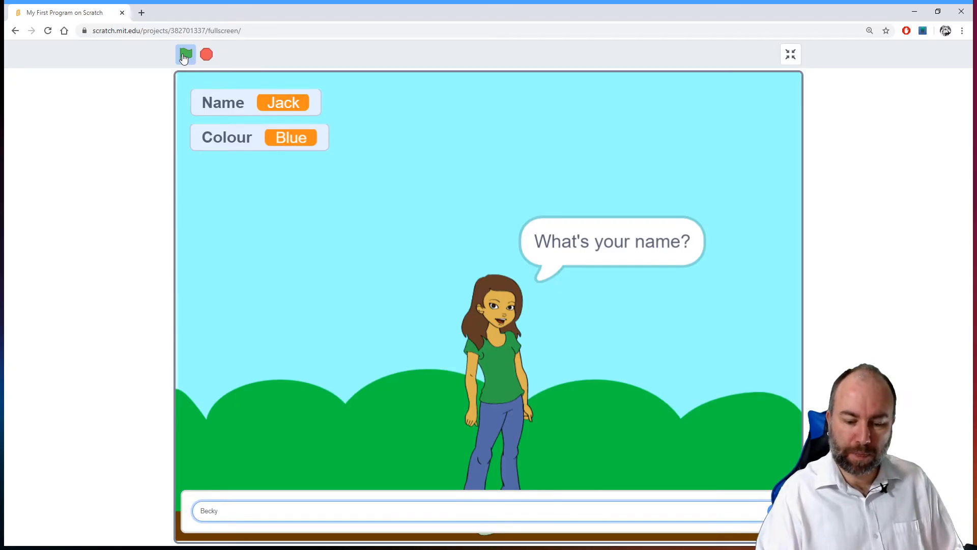
pyautogui.press('Return')
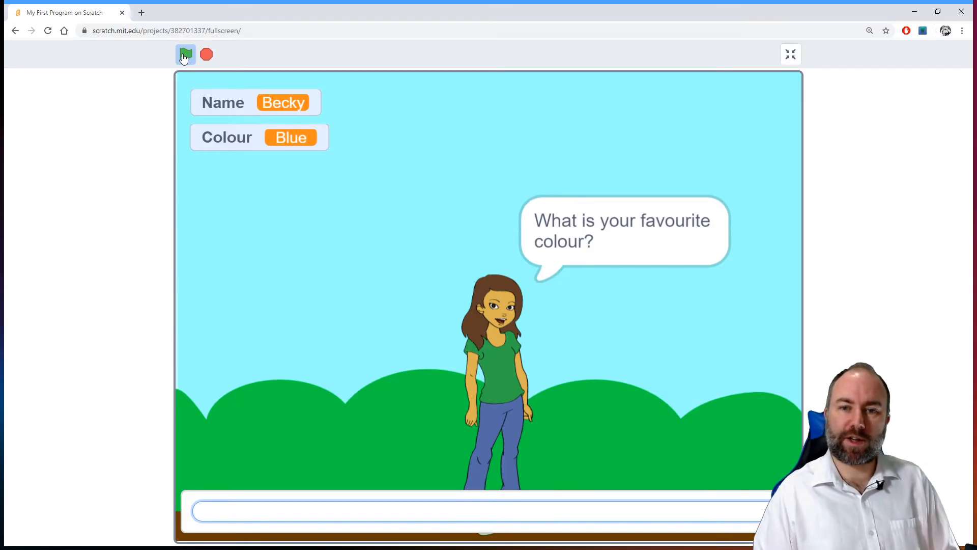
pyautogui.write('purple')
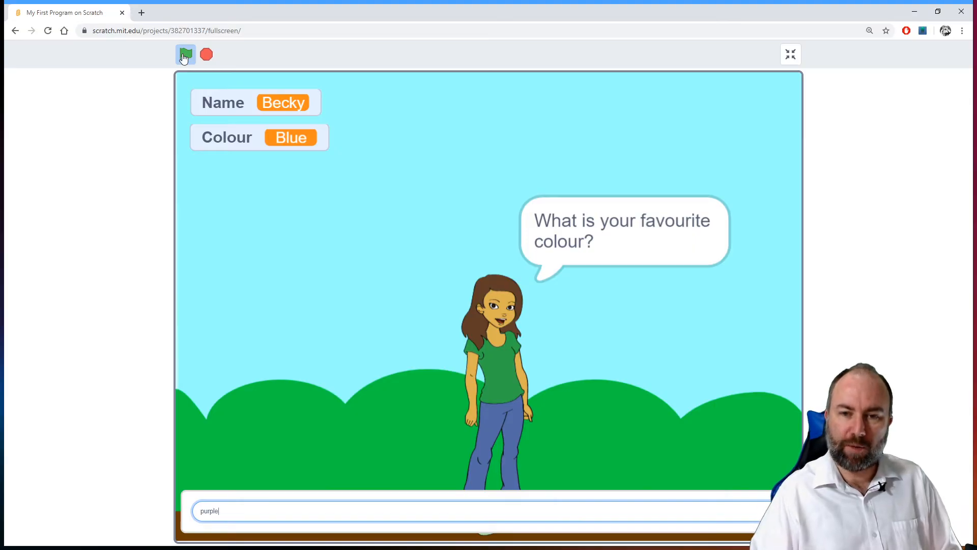
pyautogui.press('Return')
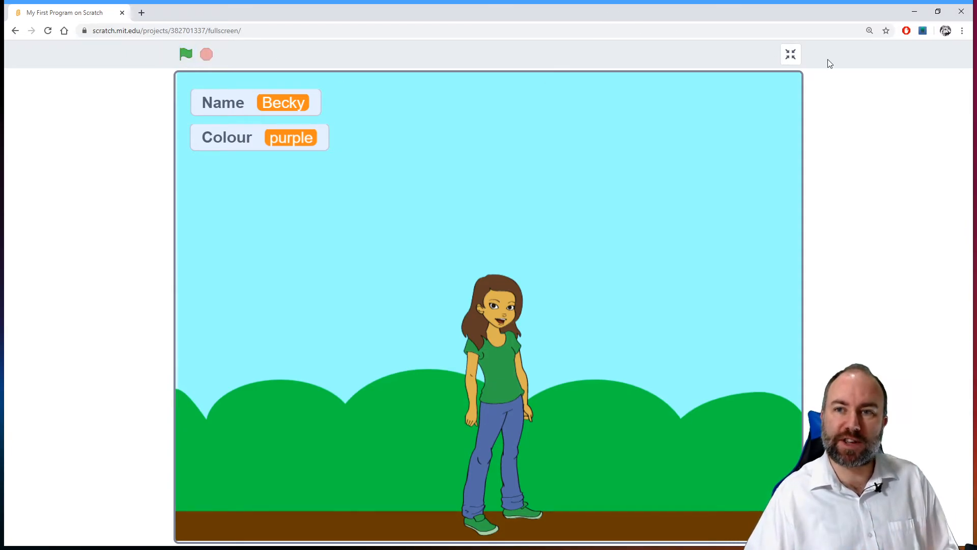
# Leave full screen, review the nested join greeting script, and save the project
pyautogui.click(790, 54)
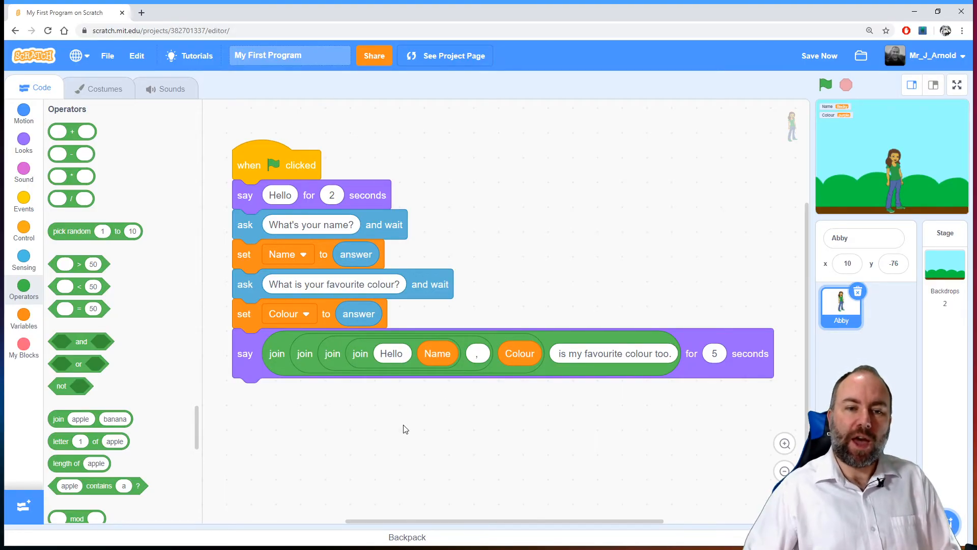
pyautogui.moveTo(320, 364)
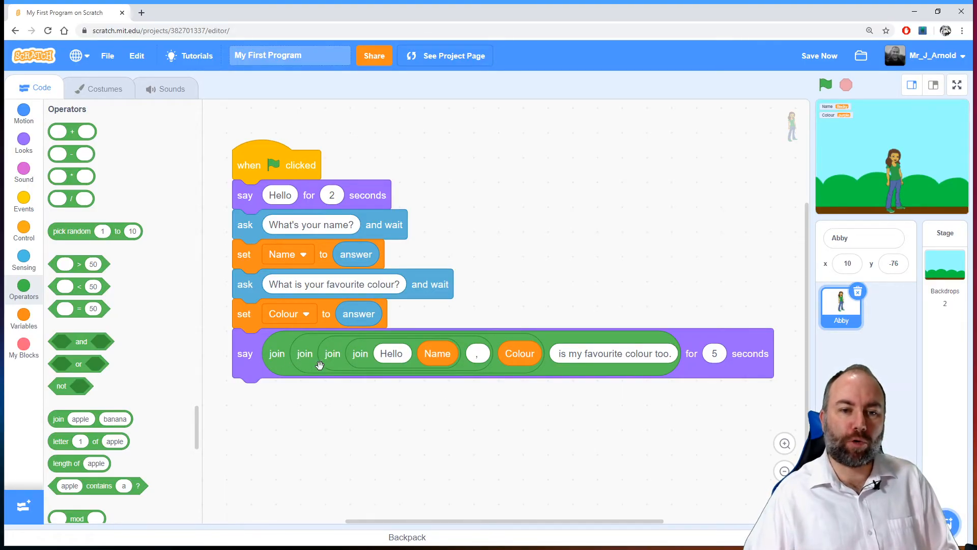
pyautogui.moveTo(305, 477)
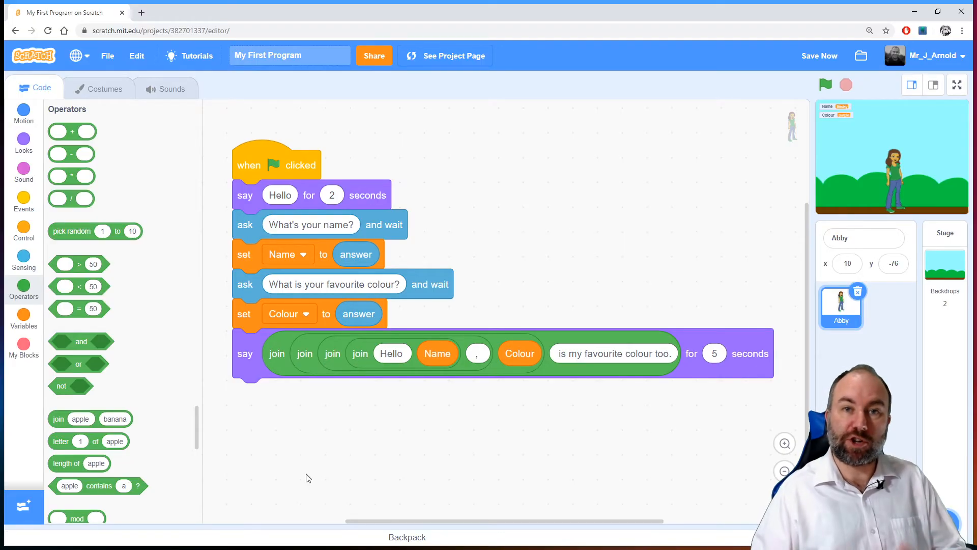
pyautogui.moveTo(59, 418)
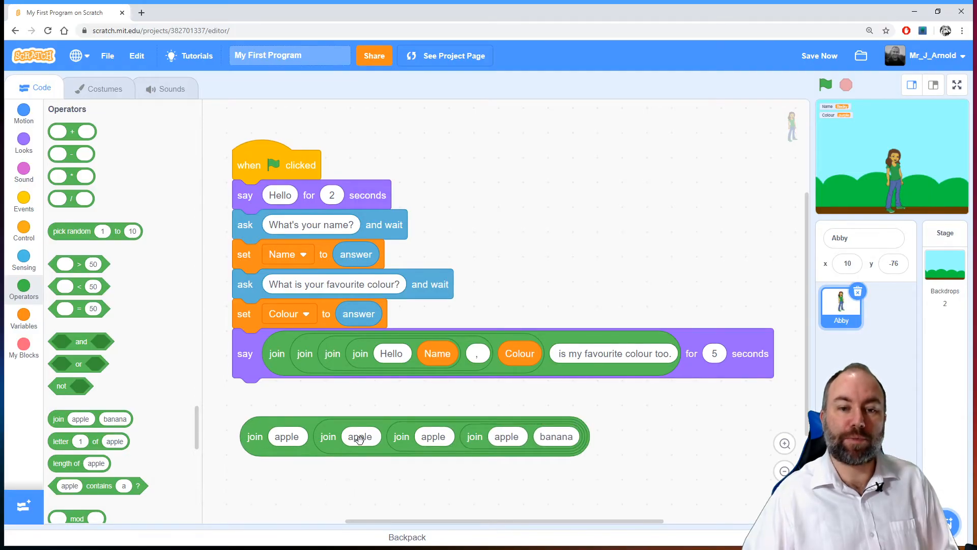
pyautogui.moveTo(254, 437)
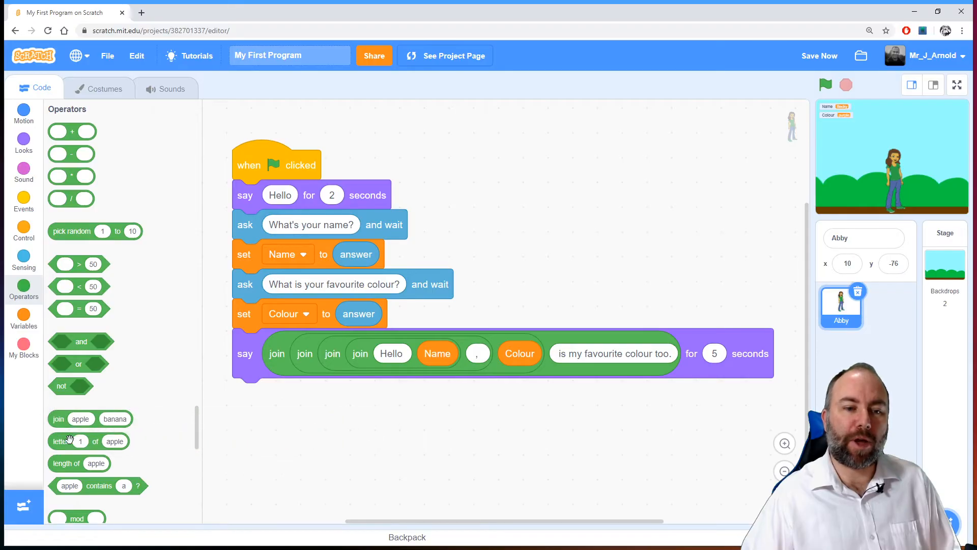
pyautogui.moveTo(318, 449)
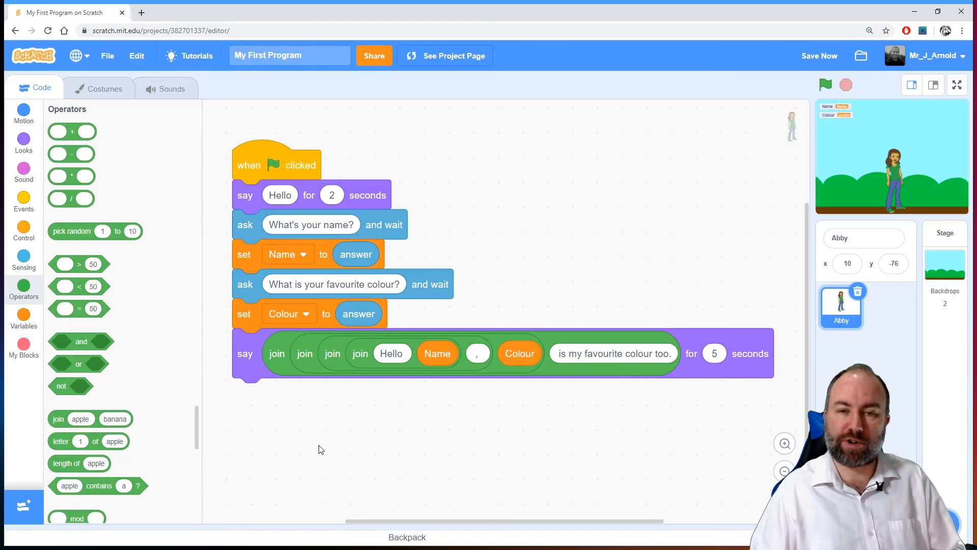
pyautogui.moveTo(739, 476)
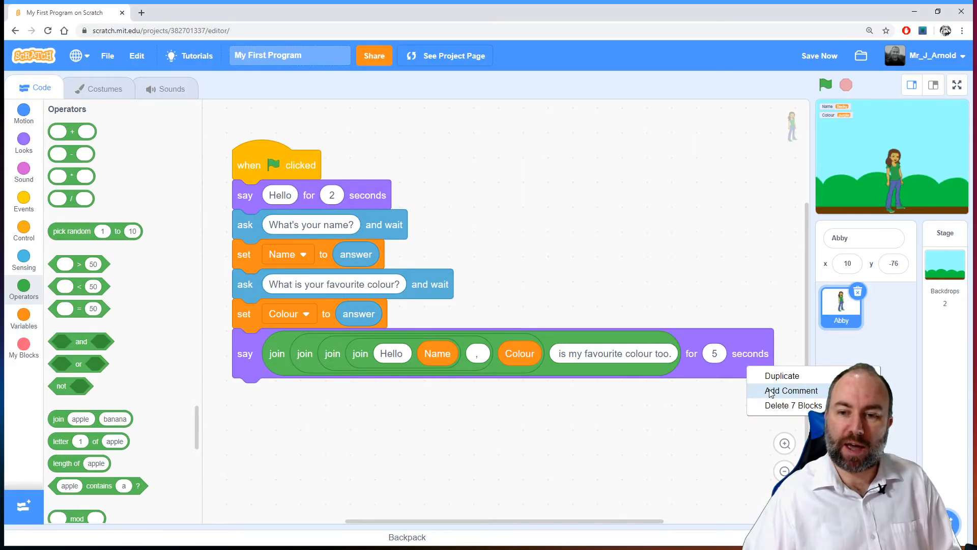
pyautogui.click(499, 447)
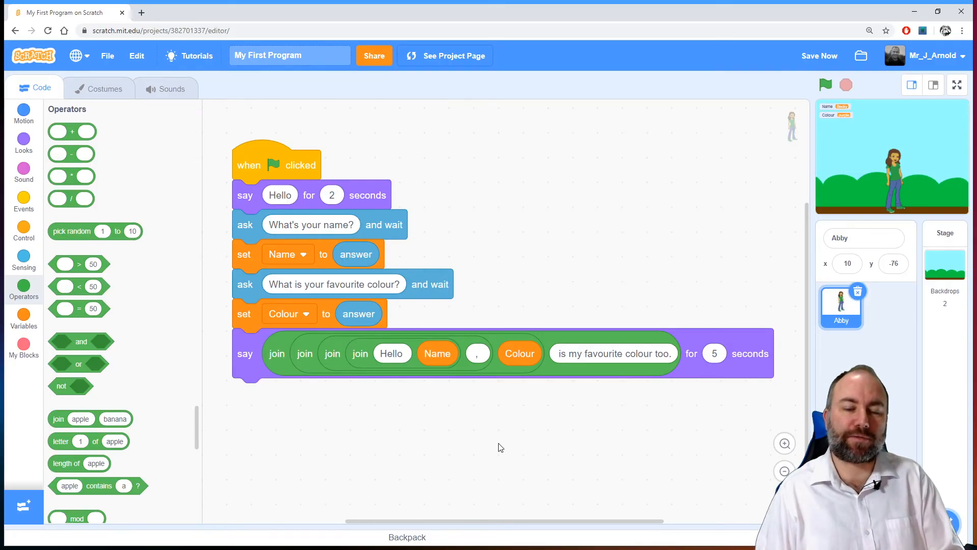
pyautogui.click(819, 55)
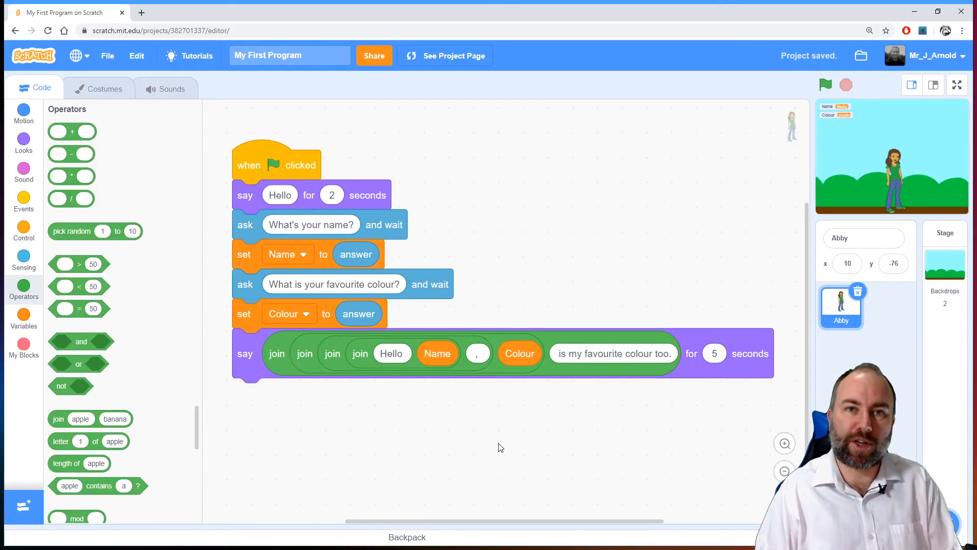